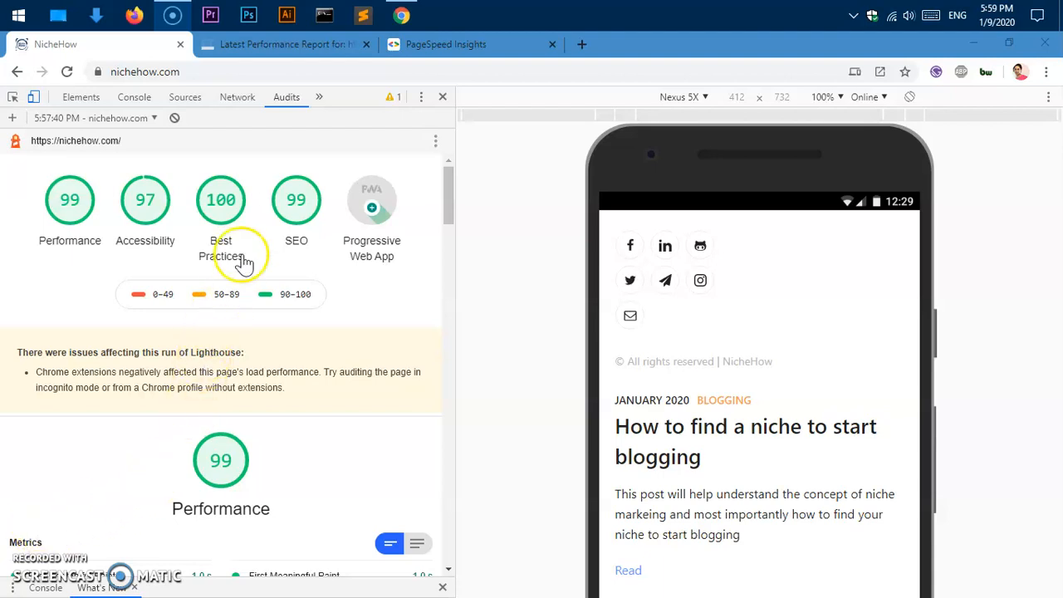
pyautogui.moveTo(70, 208)
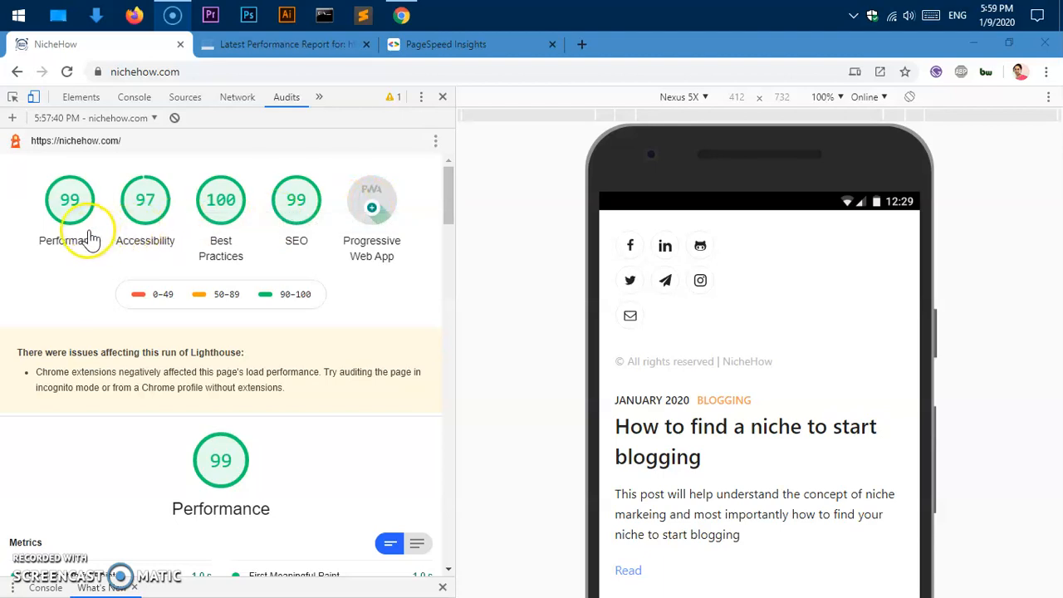
pyautogui.moveTo(82, 236)
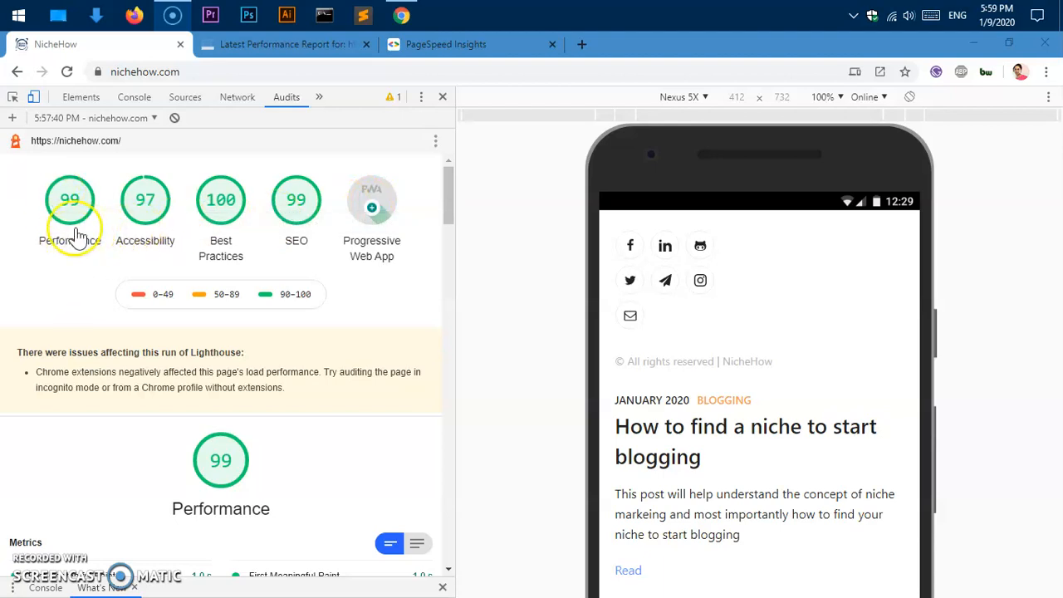
pyautogui.moveTo(249, 207)
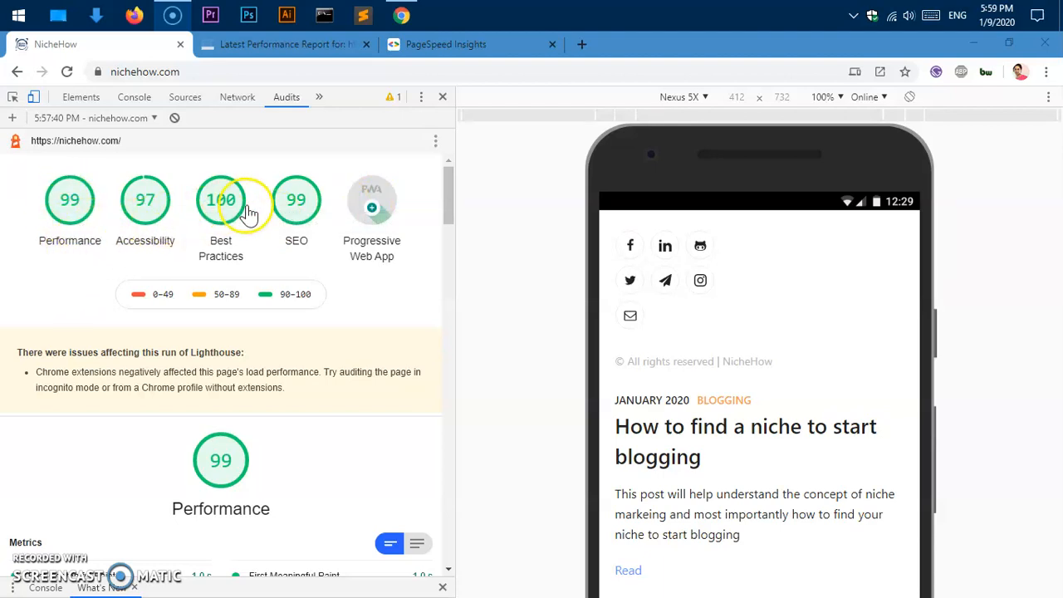
pyautogui.moveTo(373, 206)
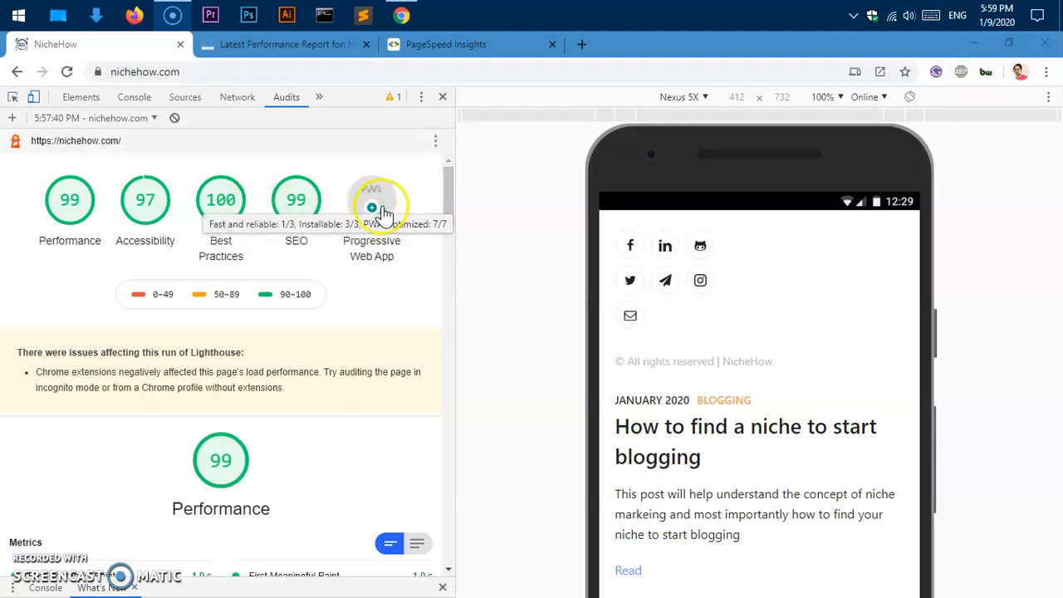
pyautogui.moveTo(623, 83)
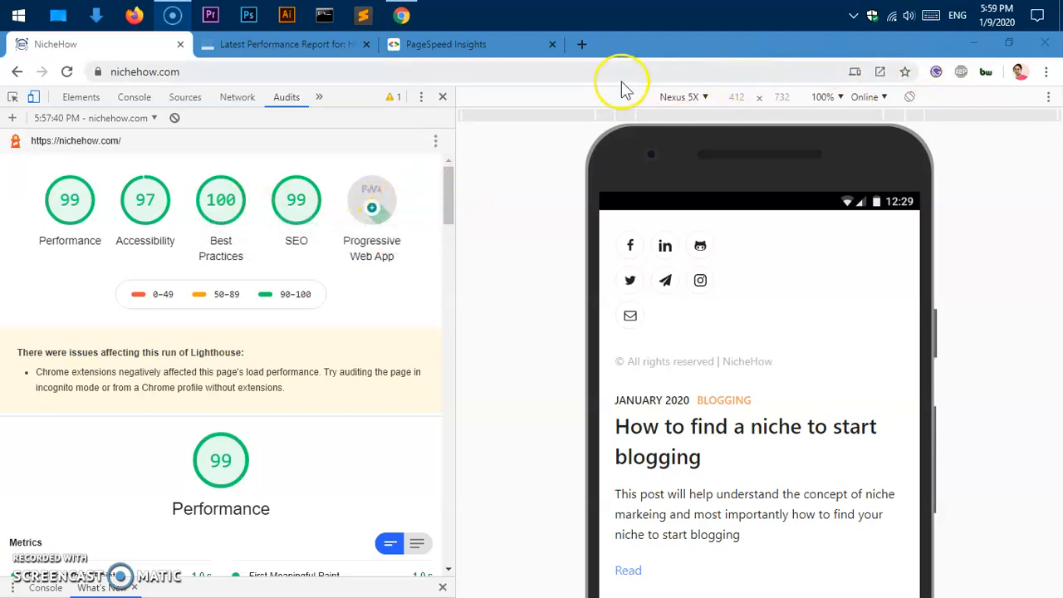
# Review nichehow.com's GTmetrix report, PageSpeed desktop and mobile scores, and its technology stack
pyautogui.click(285, 43)
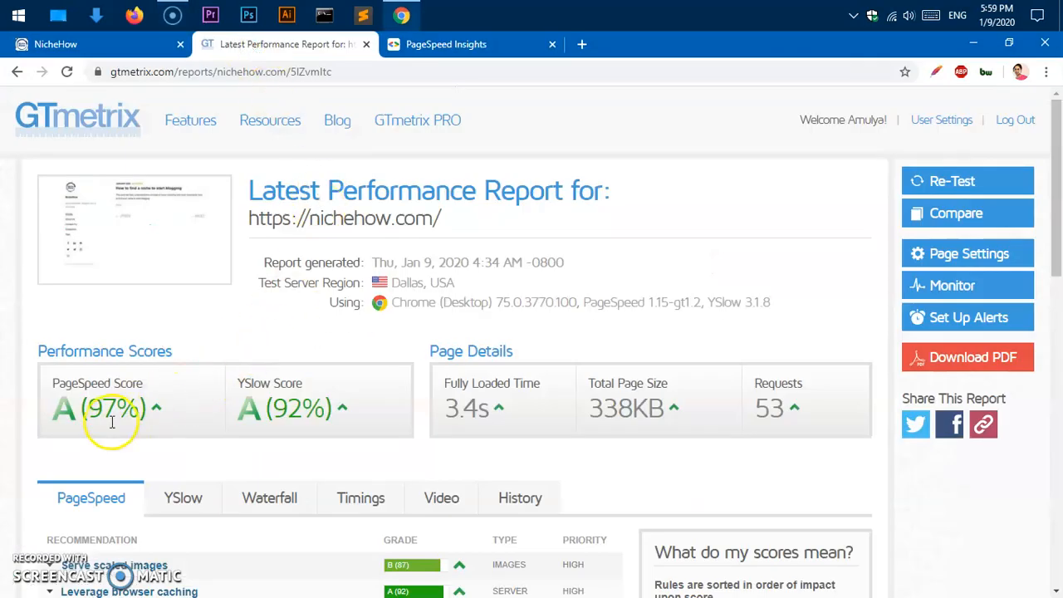
pyautogui.click(445, 43)
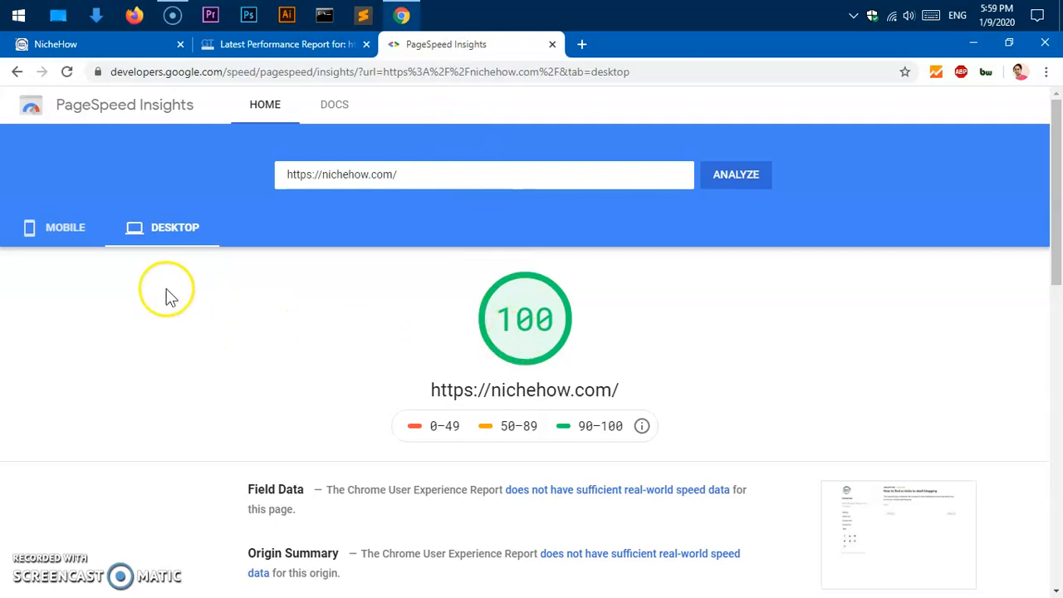
pyautogui.click(64, 225)
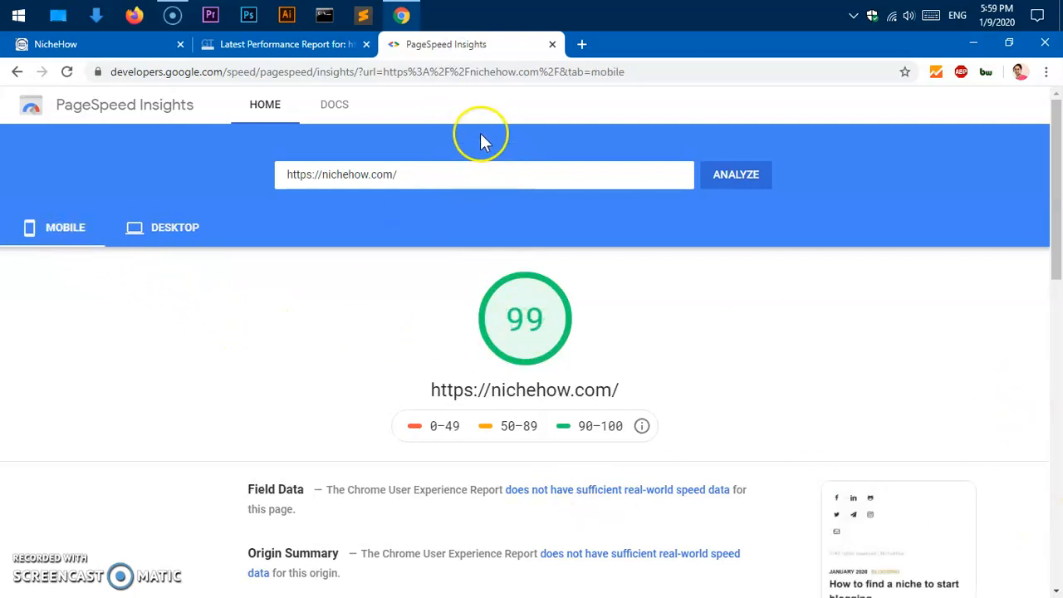
pyautogui.moveTo(285, 44)
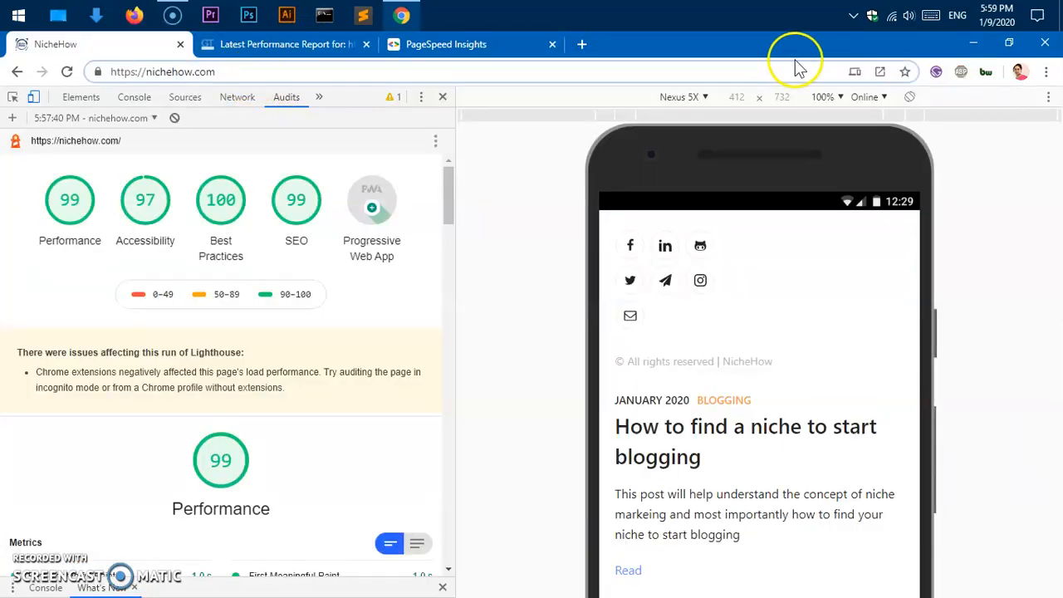
pyautogui.click(937, 71)
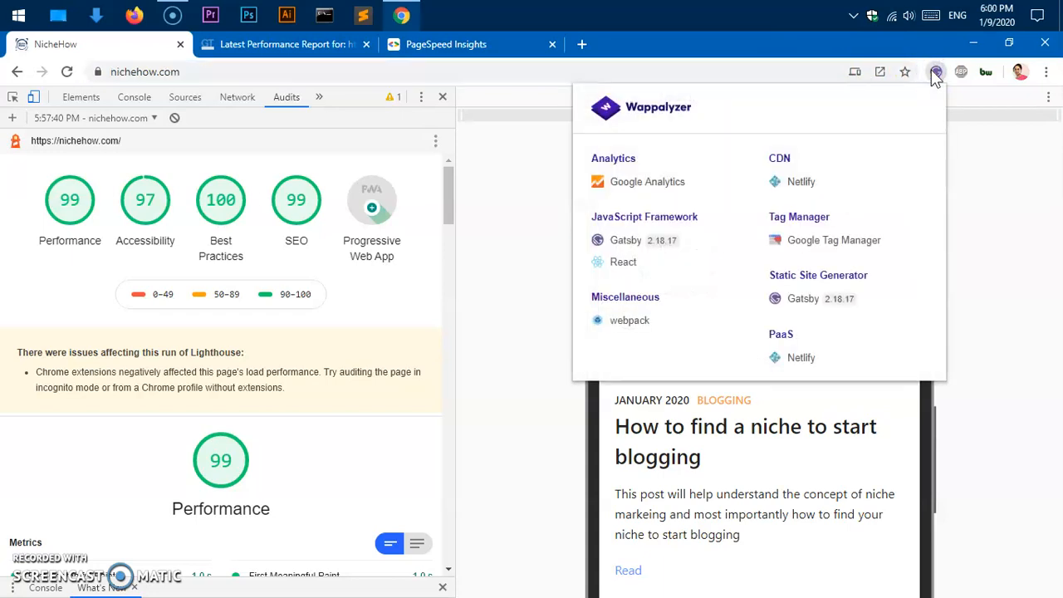
pyautogui.moveTo(939, 99)
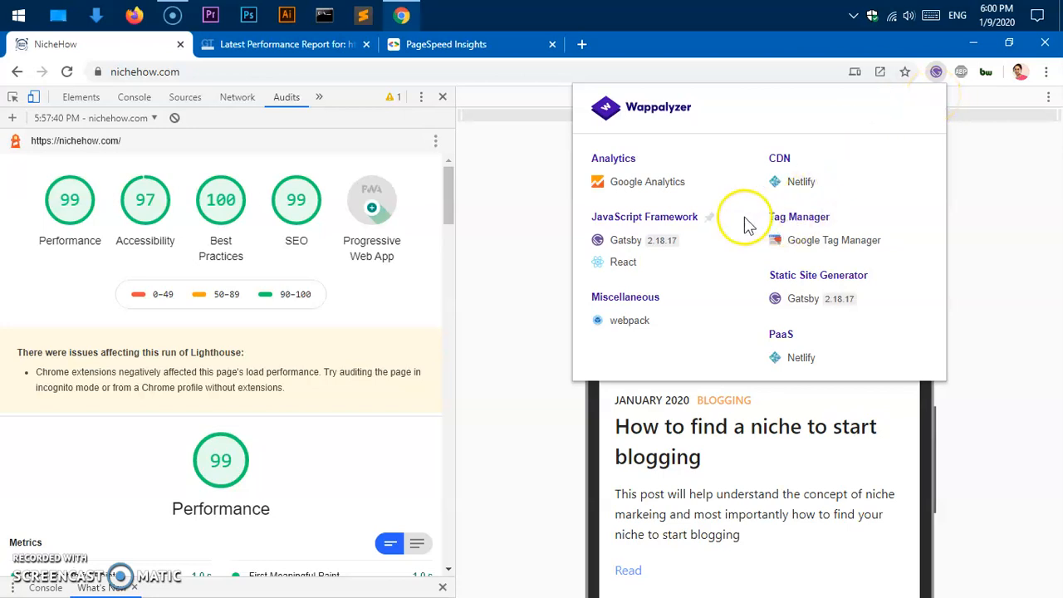
pyautogui.moveTo(623, 249)
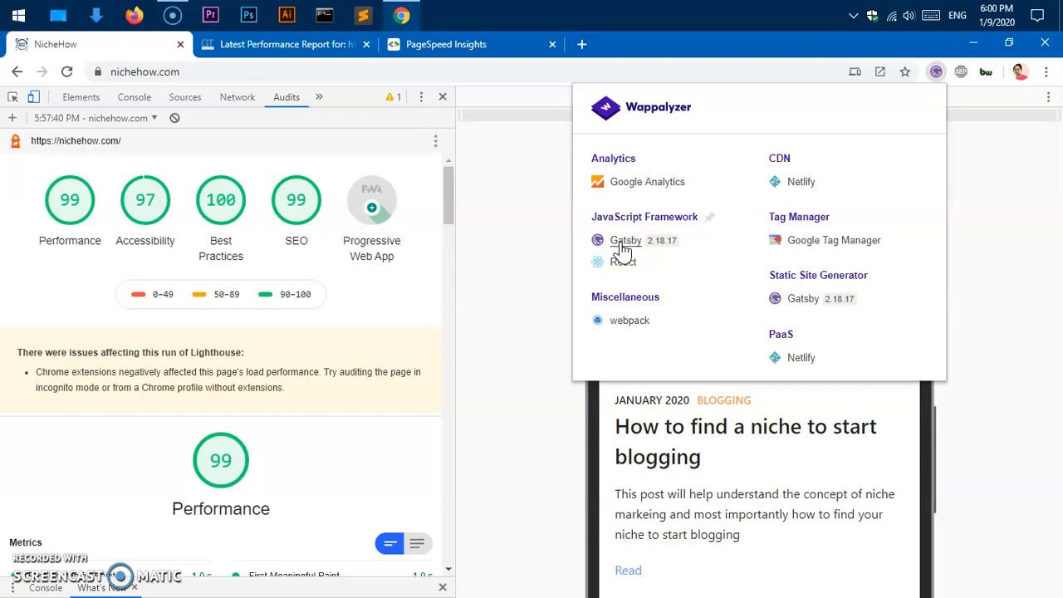
pyautogui.moveTo(525, 277)
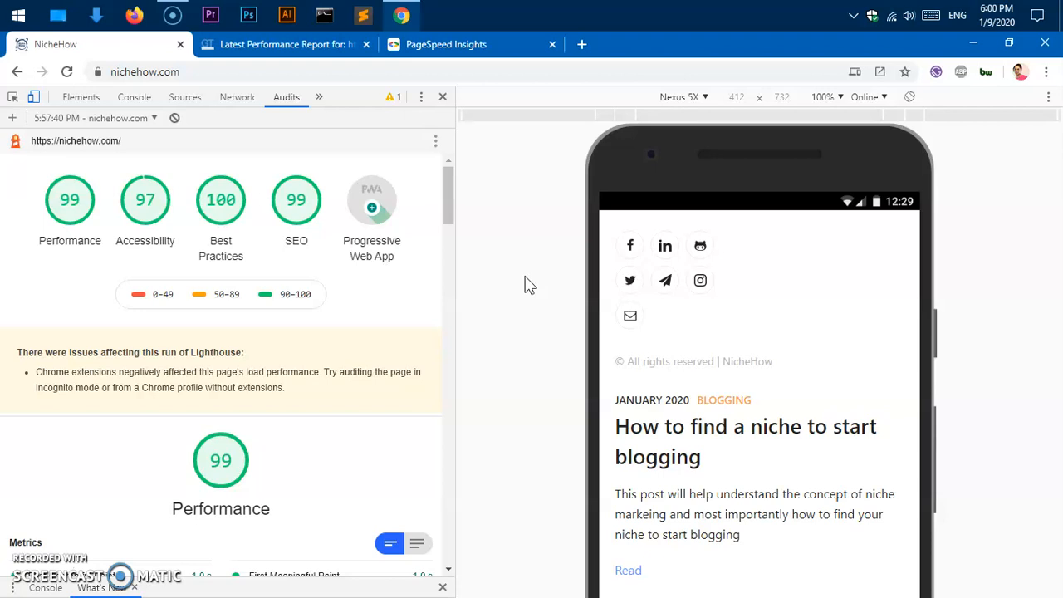
pyautogui.moveTo(748, 229)
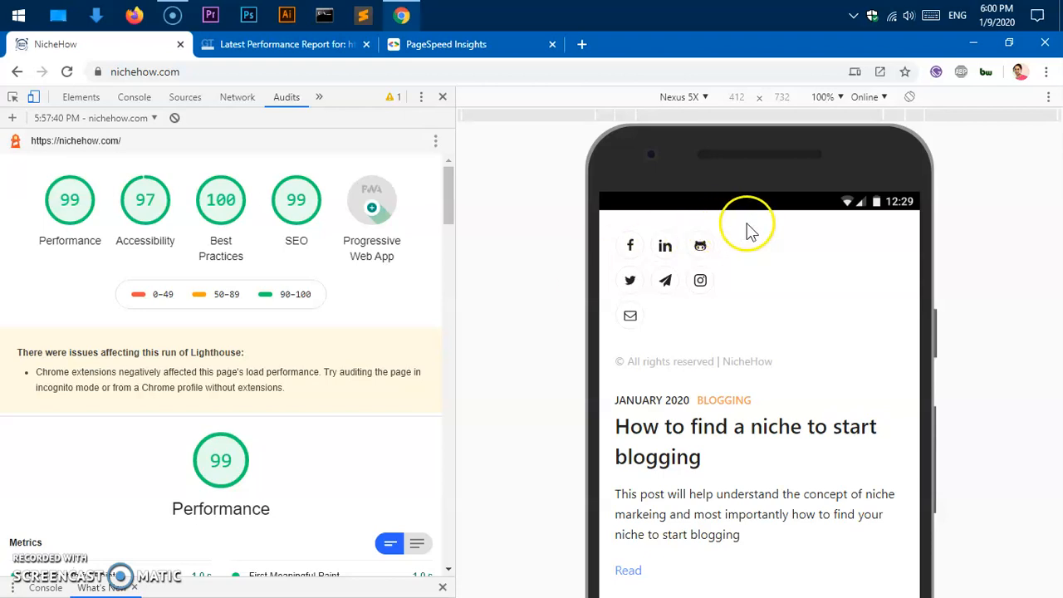
pyautogui.moveTo(831, 236)
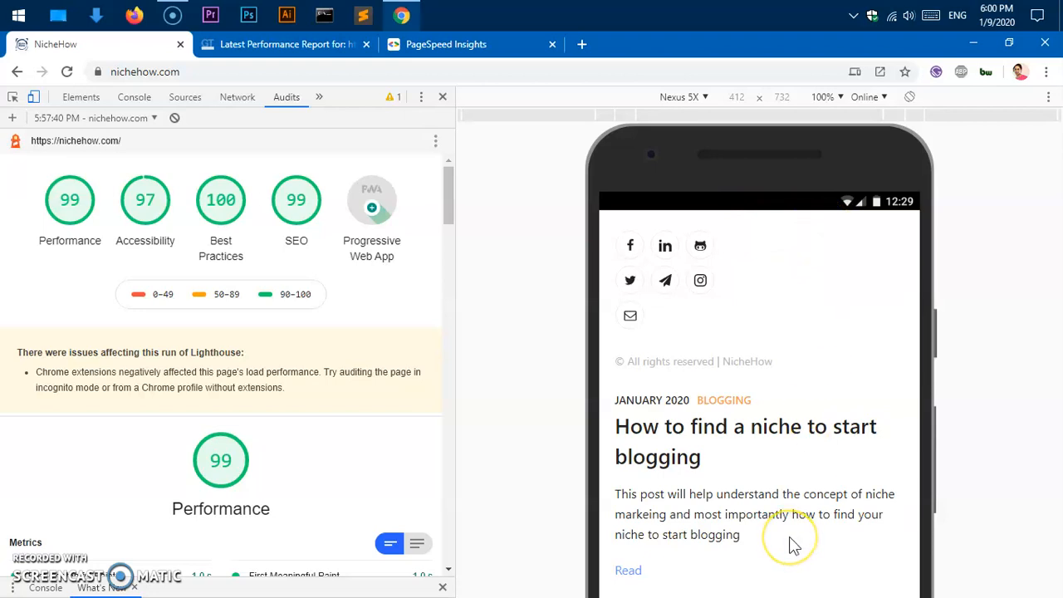
pyautogui.moveTo(455, 230)
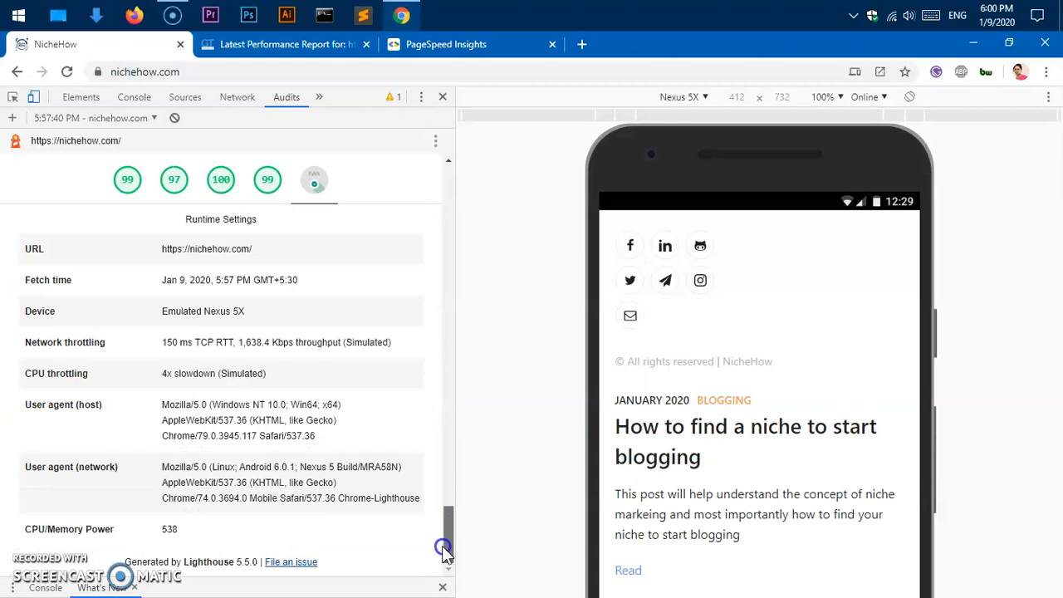
pyautogui.scroll(3)
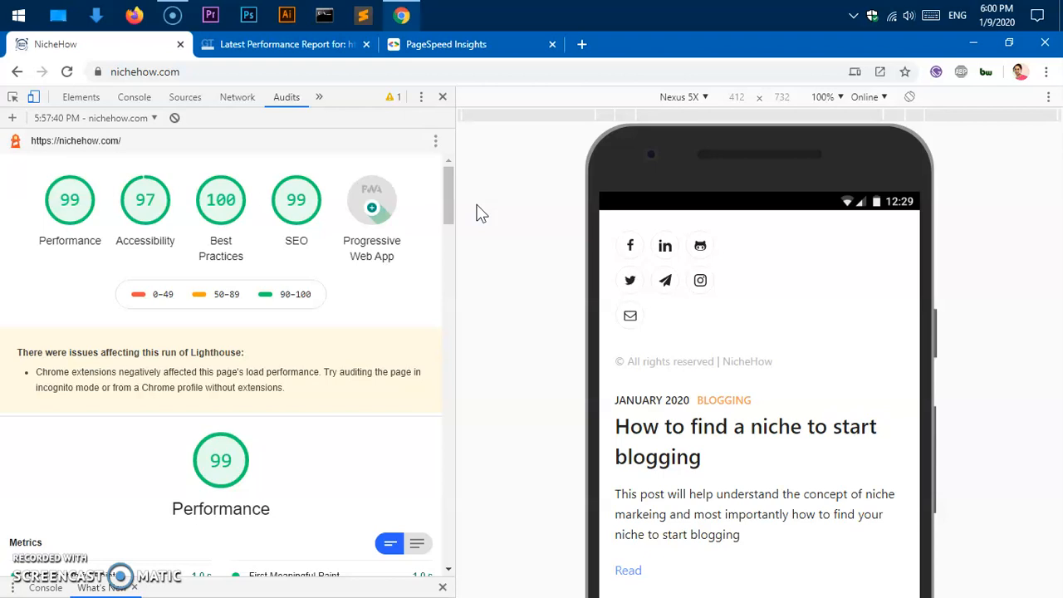
pyautogui.click(445, 43)
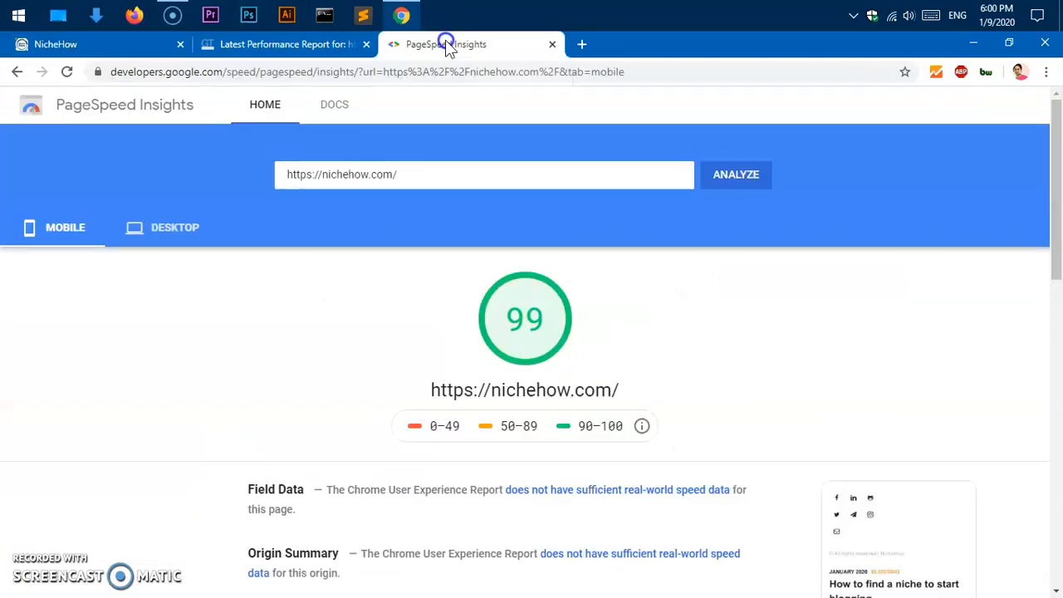
# In a new tab, show the Gatsby Starters library filtered to version 2 (318 starters)
pyautogui.click(582, 44)
pyautogui.write('https://gatsby.ghost.org')
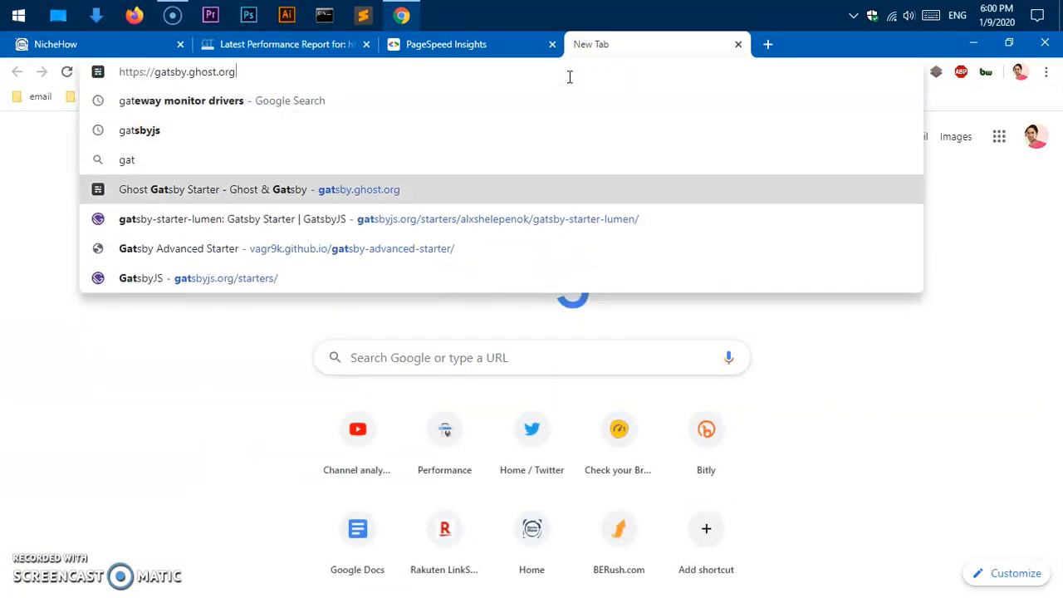
pyautogui.click(226, 279)
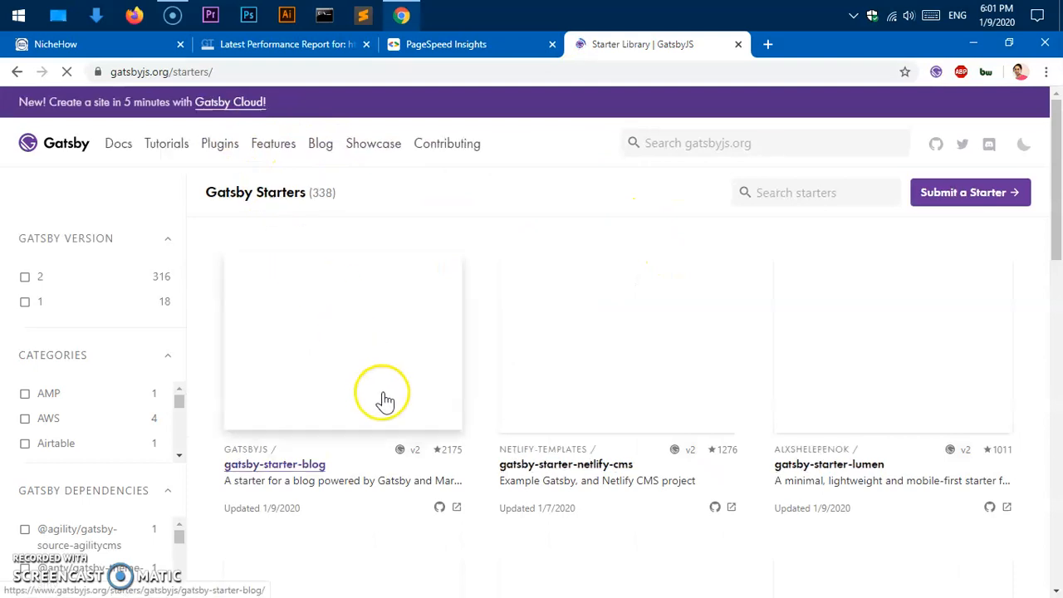
pyautogui.moveTo(725, 392)
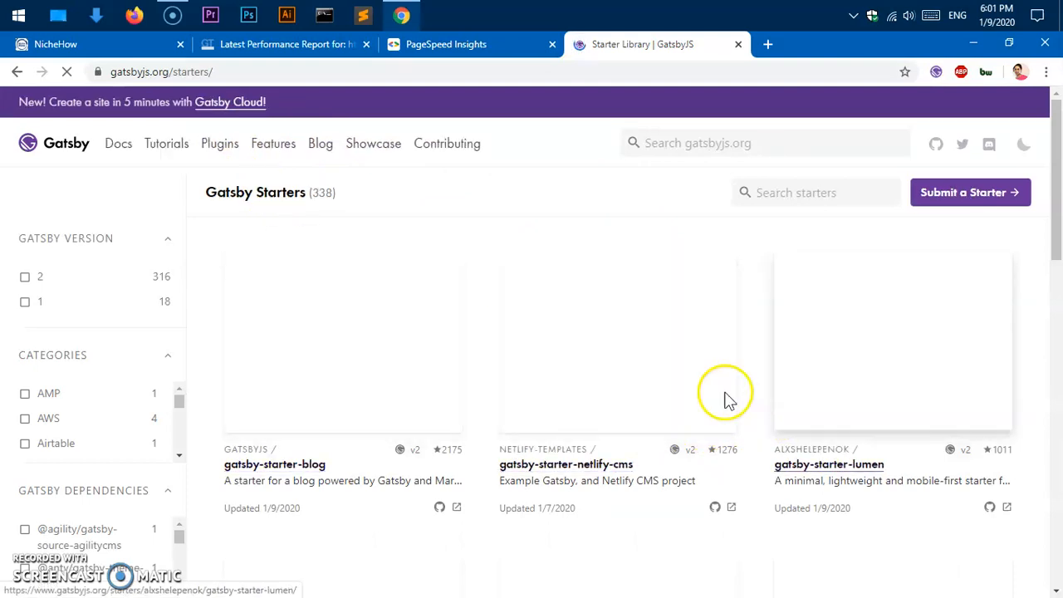
pyautogui.click(25, 275)
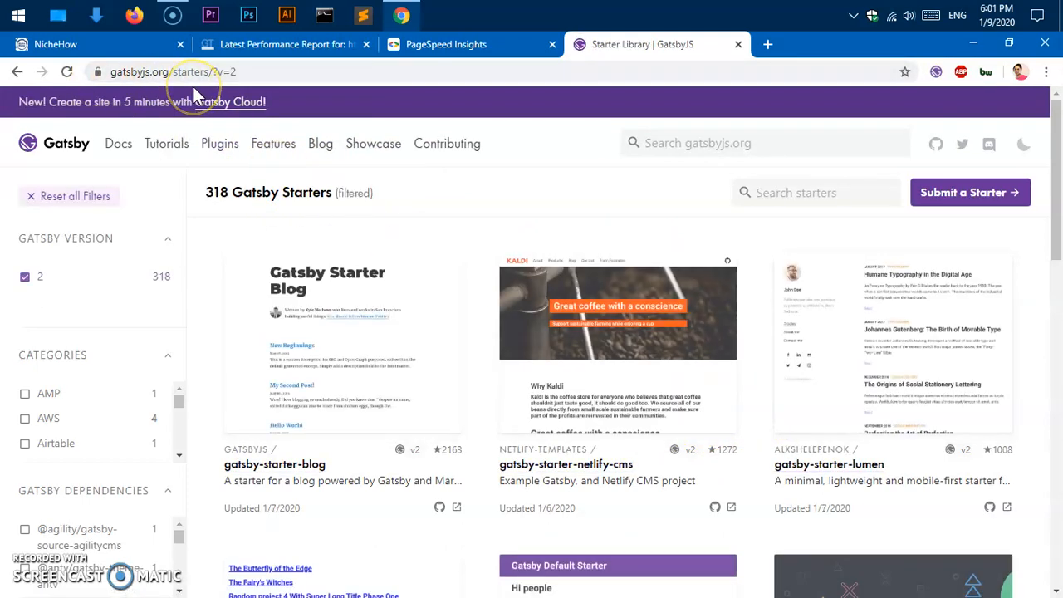
pyautogui.moveTo(867, 385)
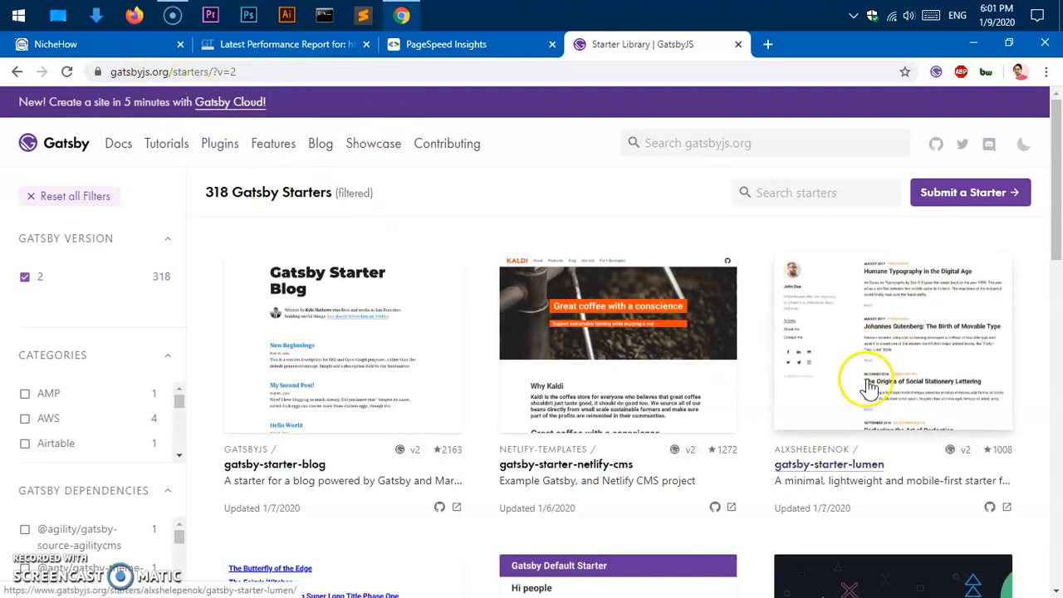
pyautogui.scroll(-3)
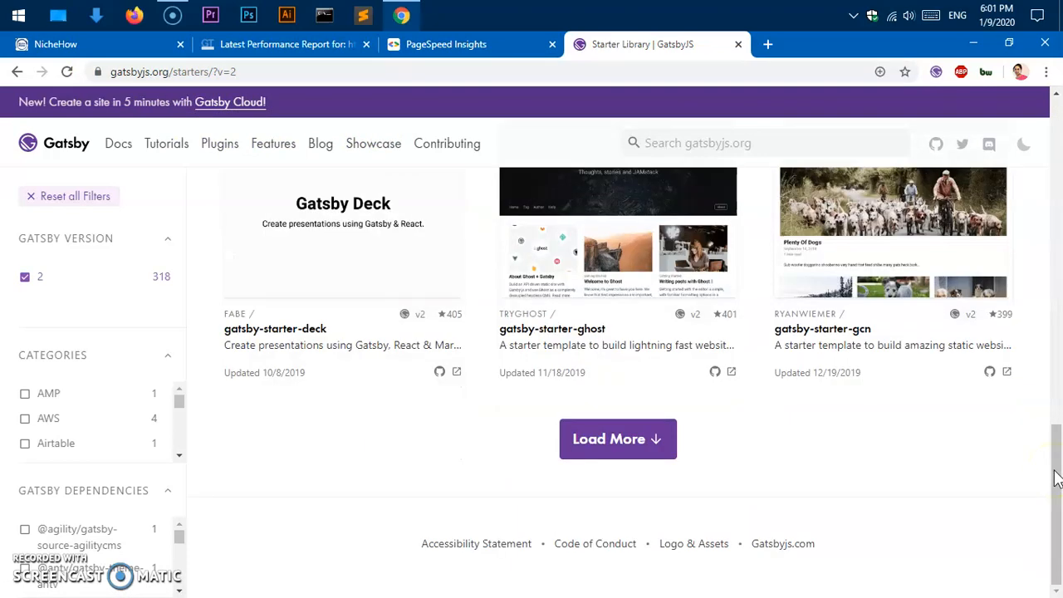
pyautogui.scroll(3)
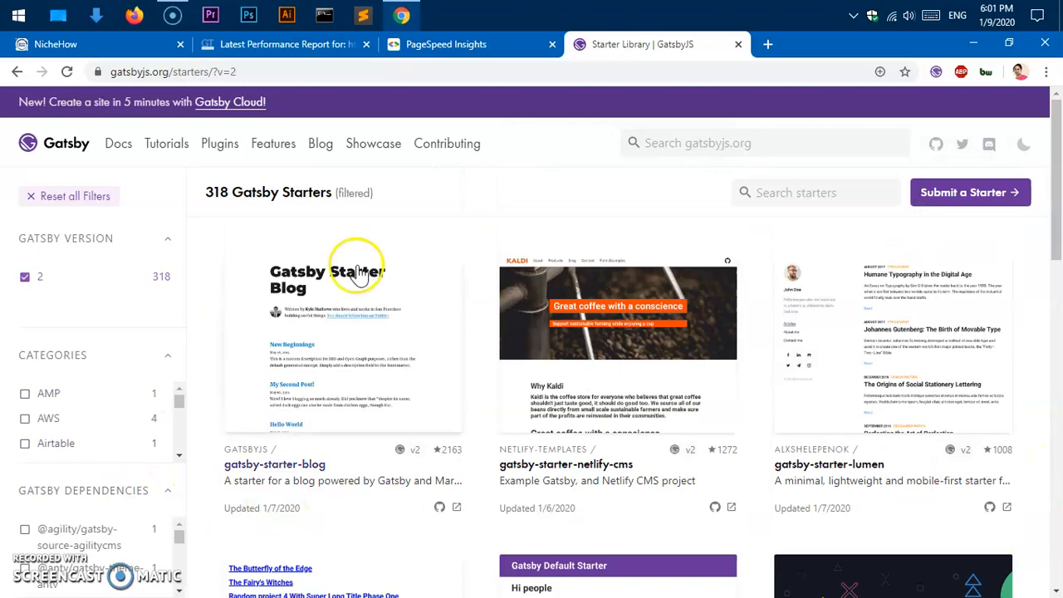
pyautogui.moveTo(497, 78)
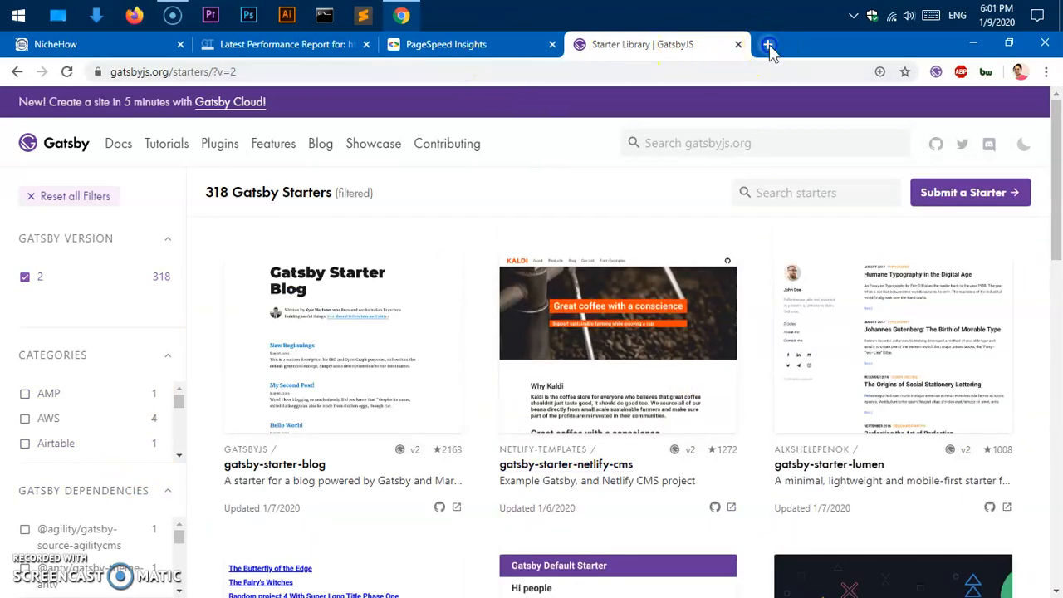
# Bring up Netlify and GitHub in new tabs and go into the nichehow repository
pyautogui.click(767, 43)
pyautogui.write('www.netlify.com')
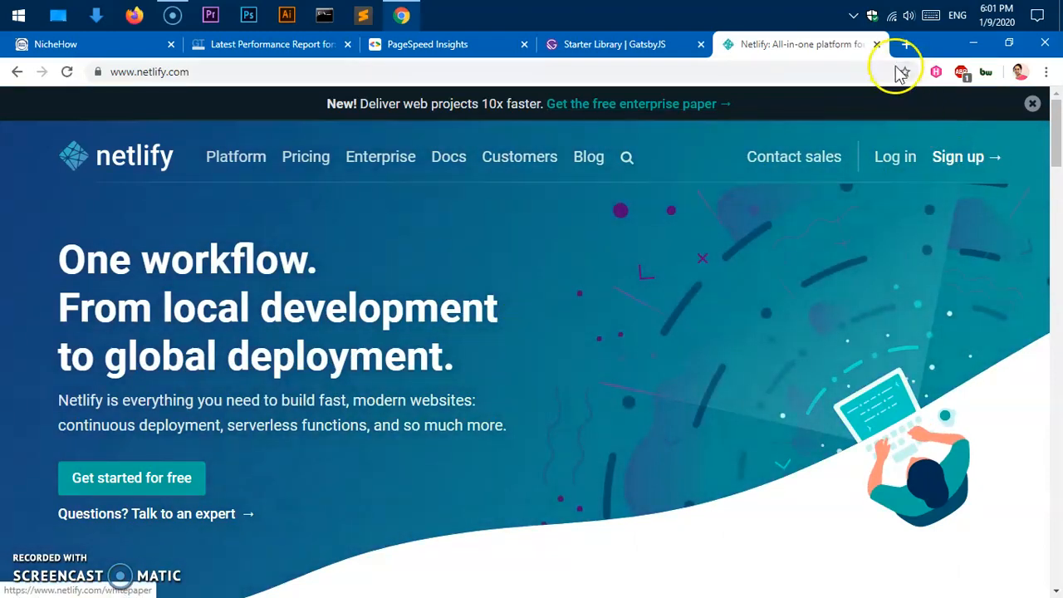
pyautogui.click(907, 43)
pyautogui.write('github.com')
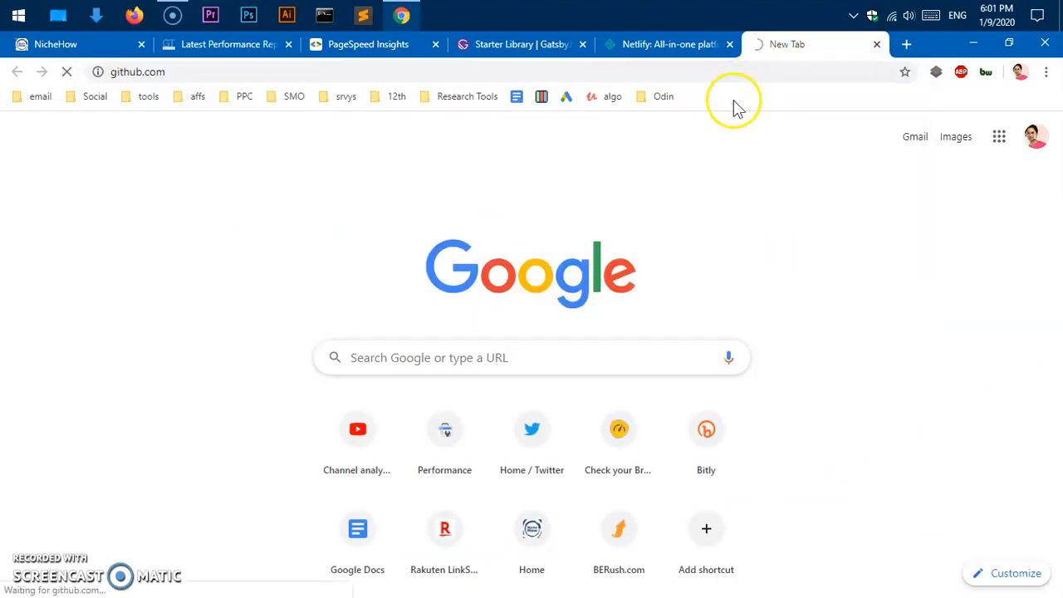
pyautogui.click(515, 43)
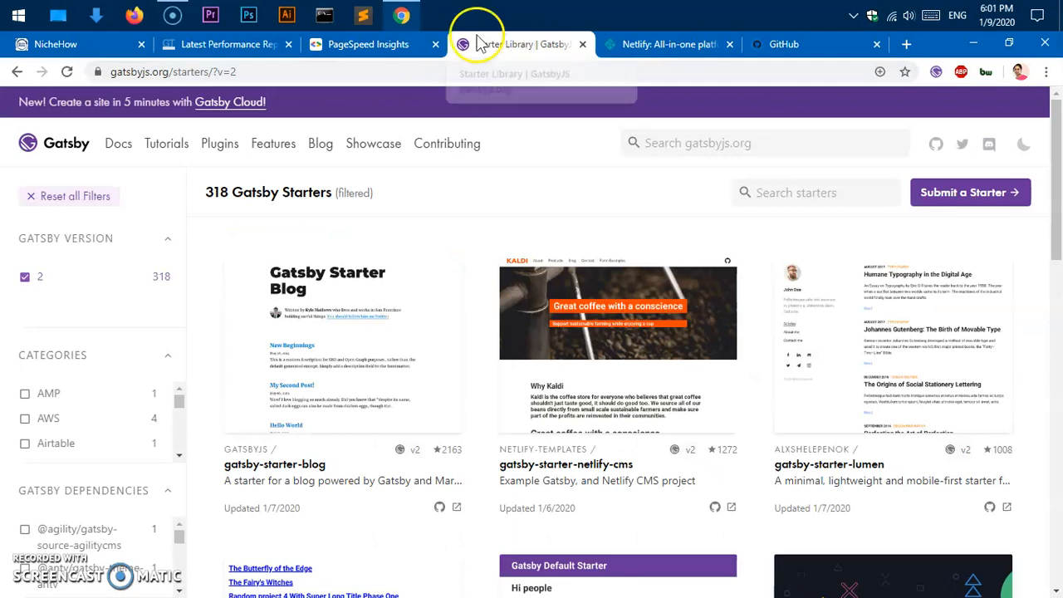
pyautogui.click(781, 43)
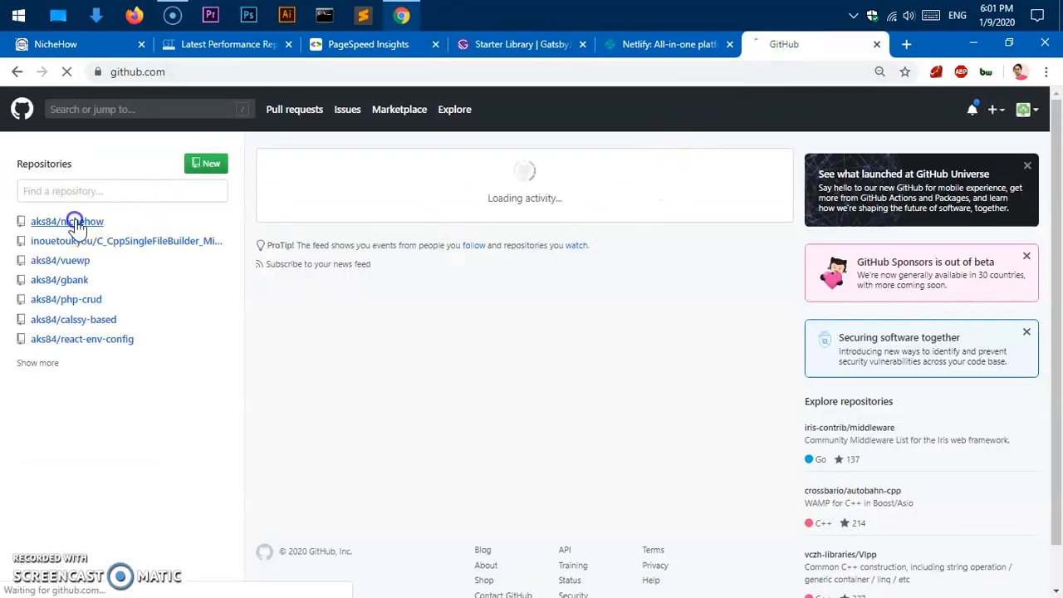
pyautogui.click(66, 221)
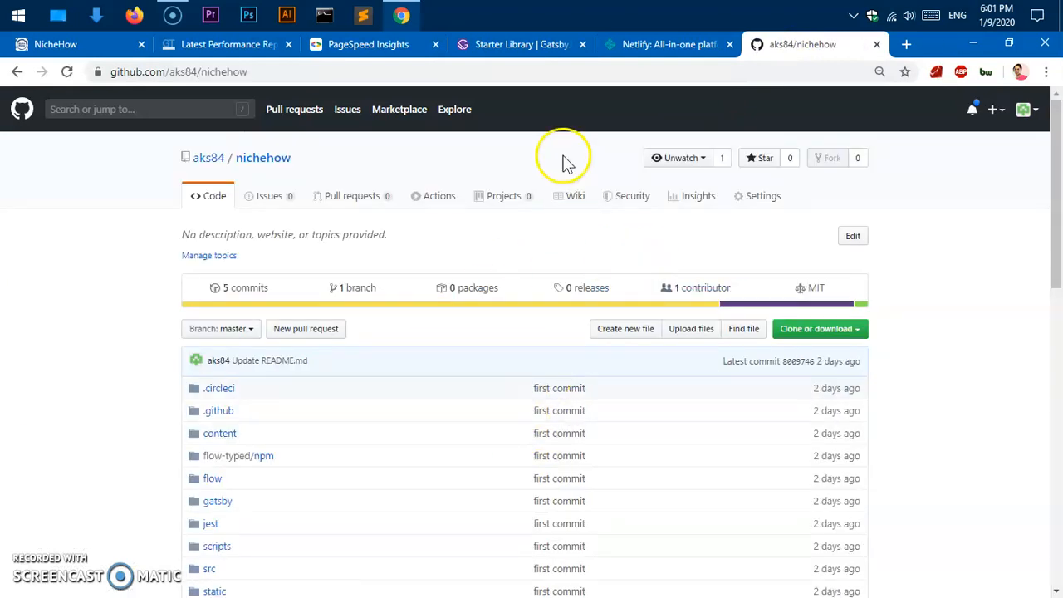
# Flip between the Netlify, nichehow repo and NicheHow audit tabs, ending on Netlify
pyautogui.click(668, 43)
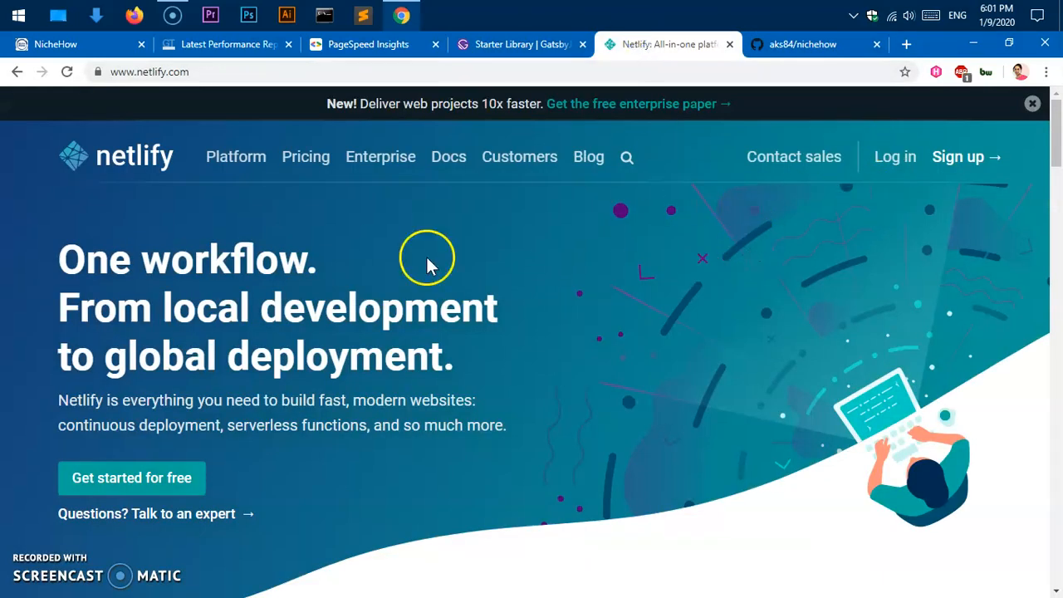
pyautogui.moveTo(406, 419)
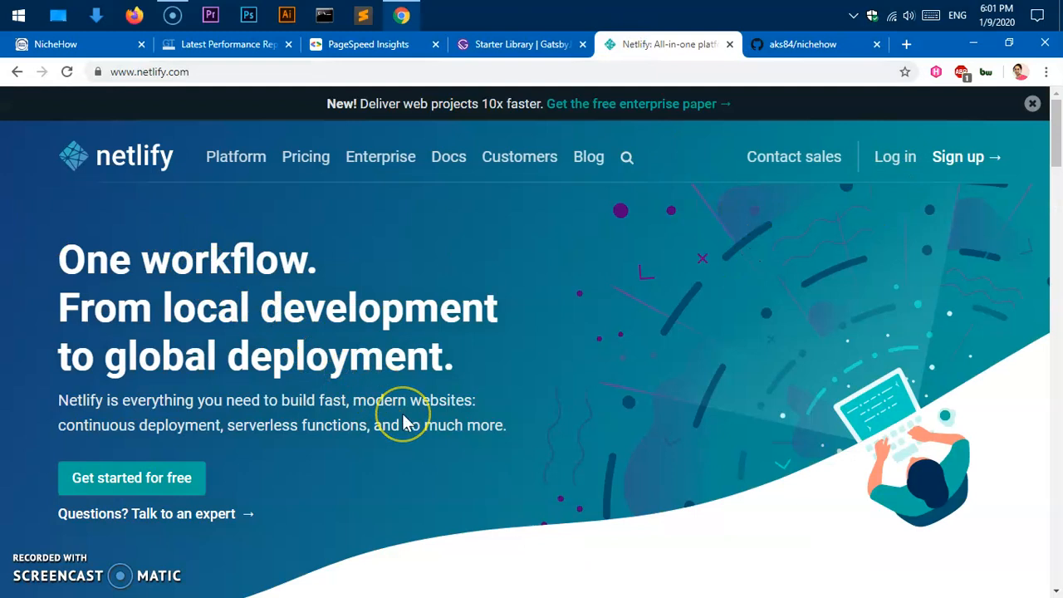
pyautogui.moveTo(406, 418)
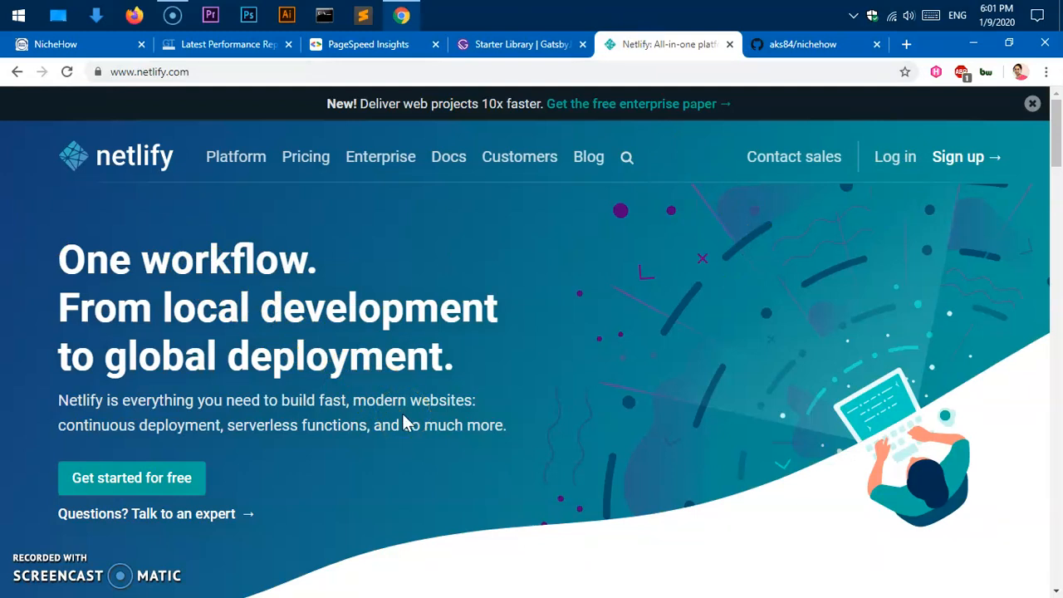
pyautogui.scroll(-3)
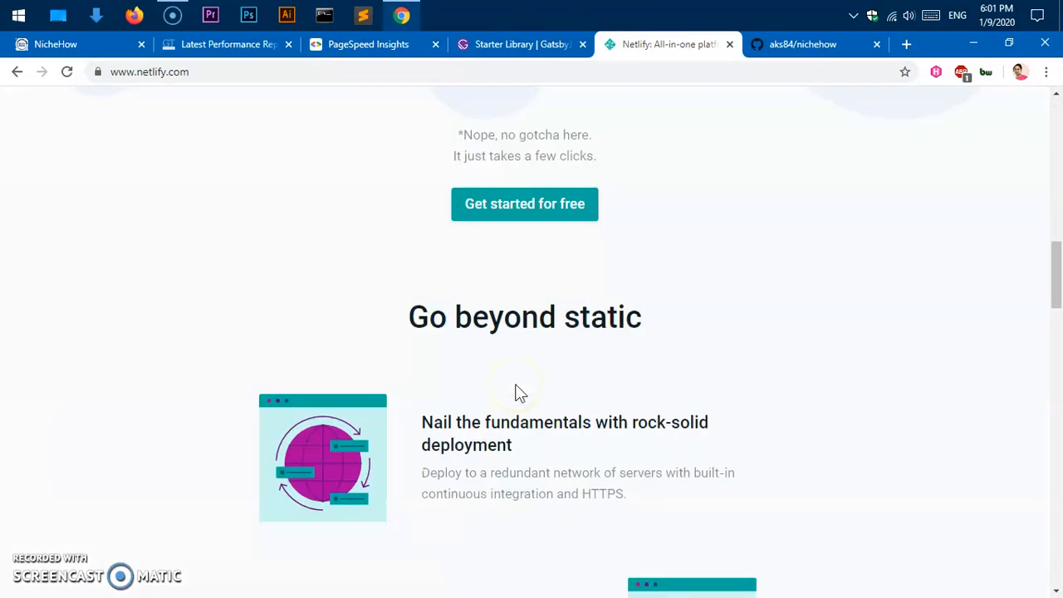
pyautogui.scroll(3)
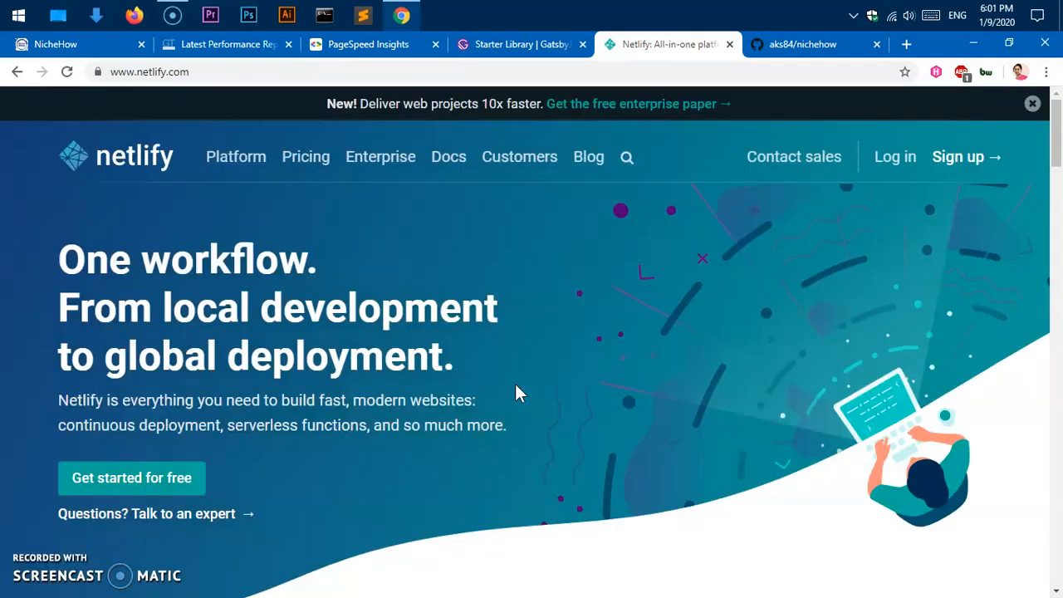
pyautogui.click(801, 43)
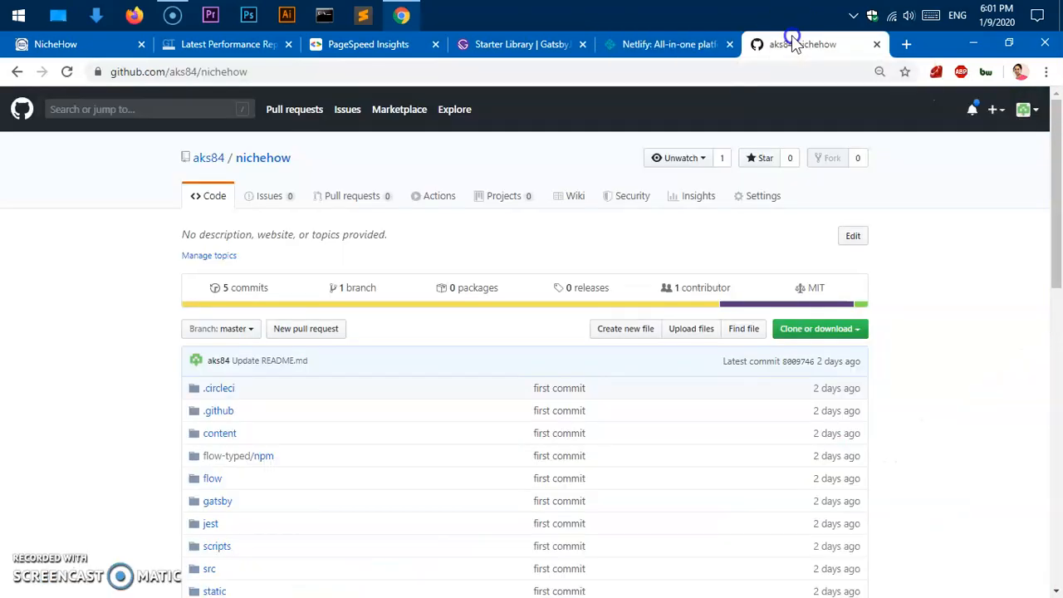
pyautogui.click(665, 43)
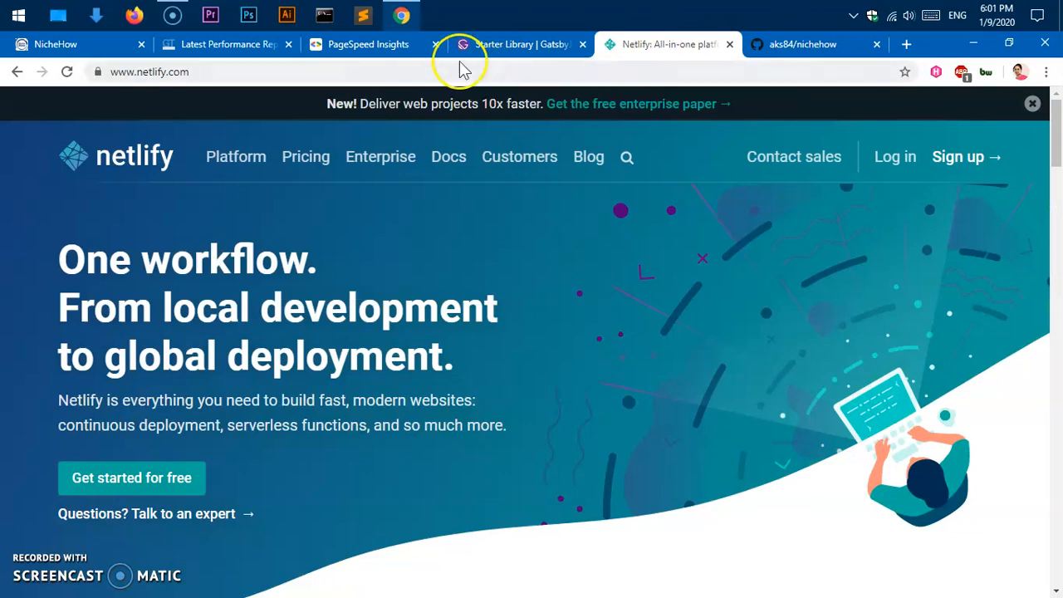
pyautogui.click(224, 43)
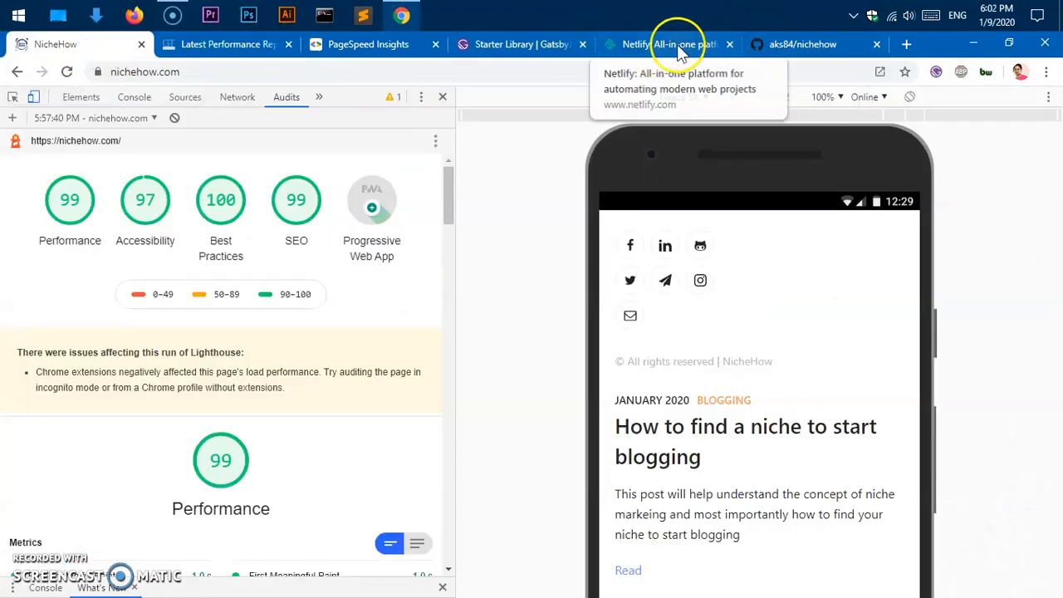
pyautogui.click(665, 43)
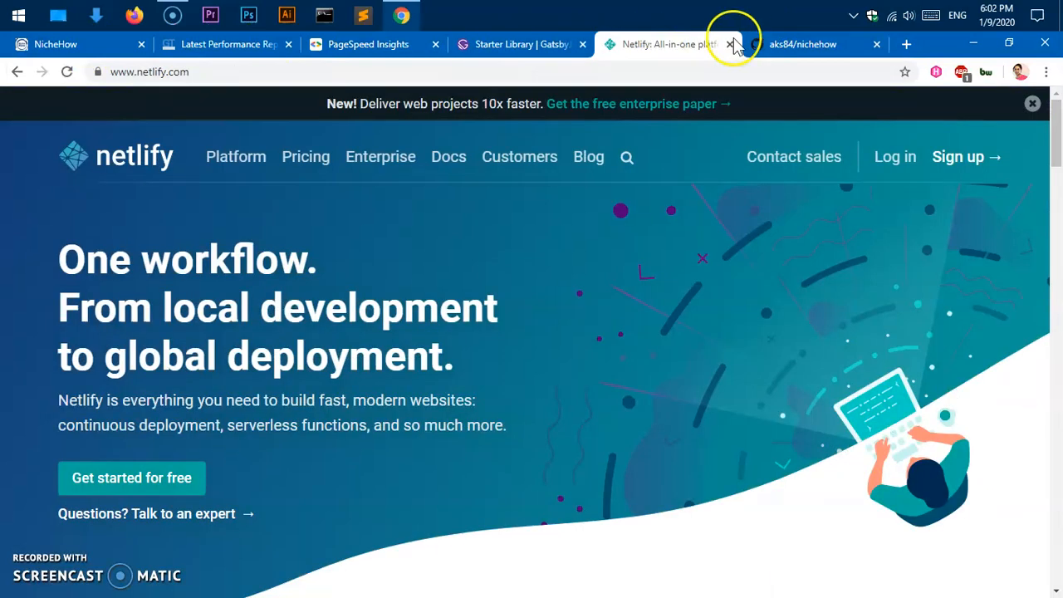
pyautogui.moveTo(754, 395)
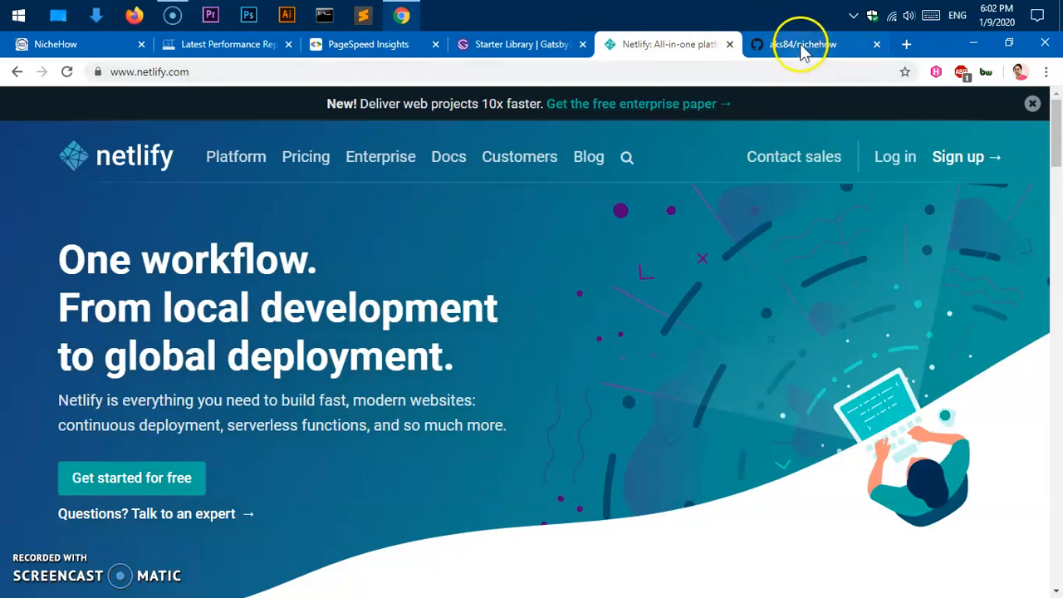
# Navigate the nichehow repo into content/posts, showing the single find-your-niche.md file
pyautogui.click(800, 44)
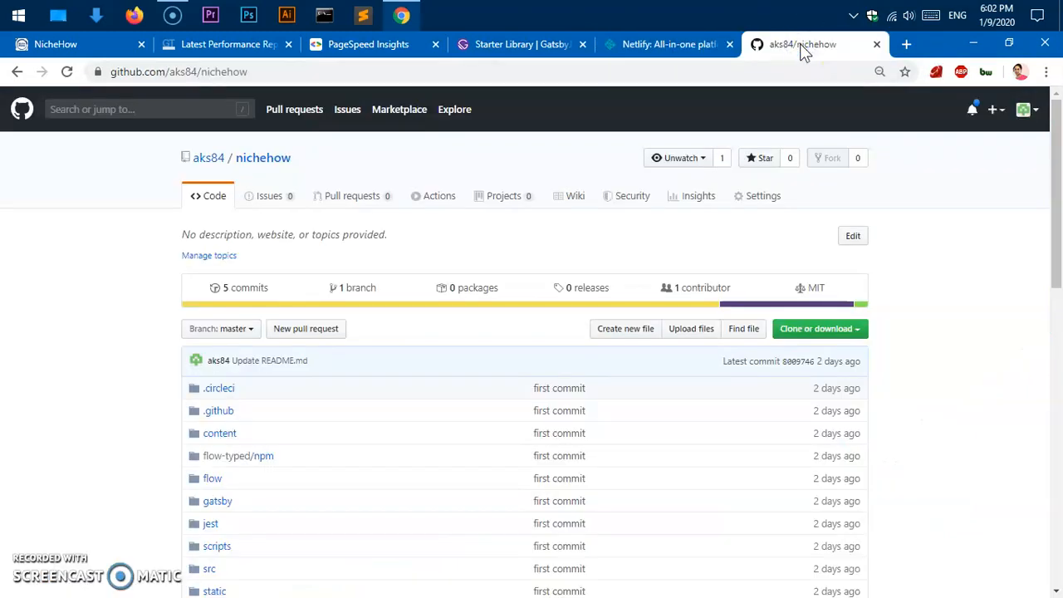
pyautogui.click(219, 432)
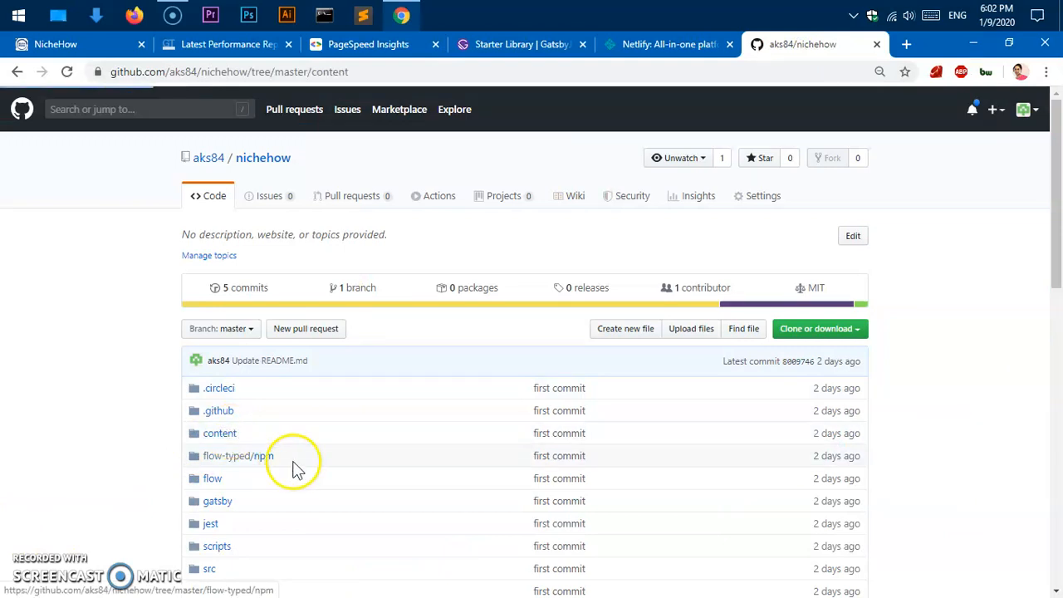
pyautogui.click(219, 432)
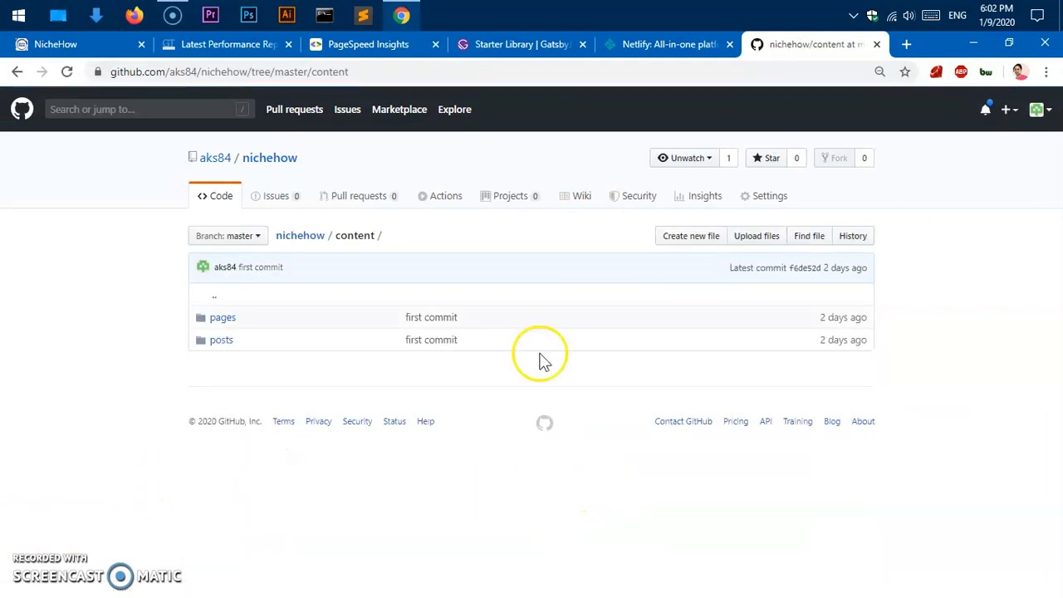
pyautogui.click(221, 339)
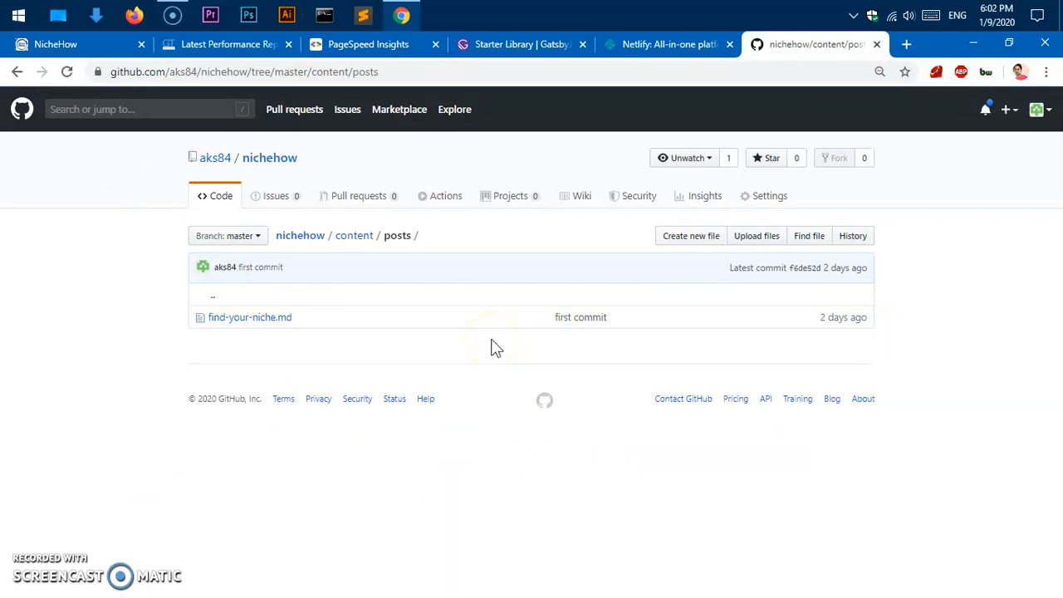
pyautogui.moveTo(507, 324)
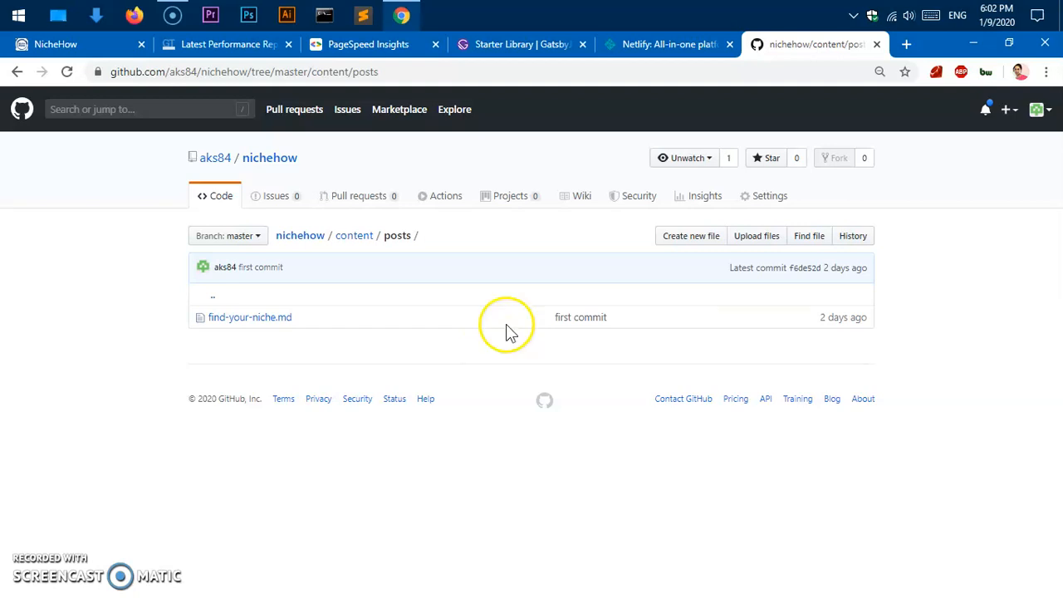
pyautogui.moveTo(591, 286)
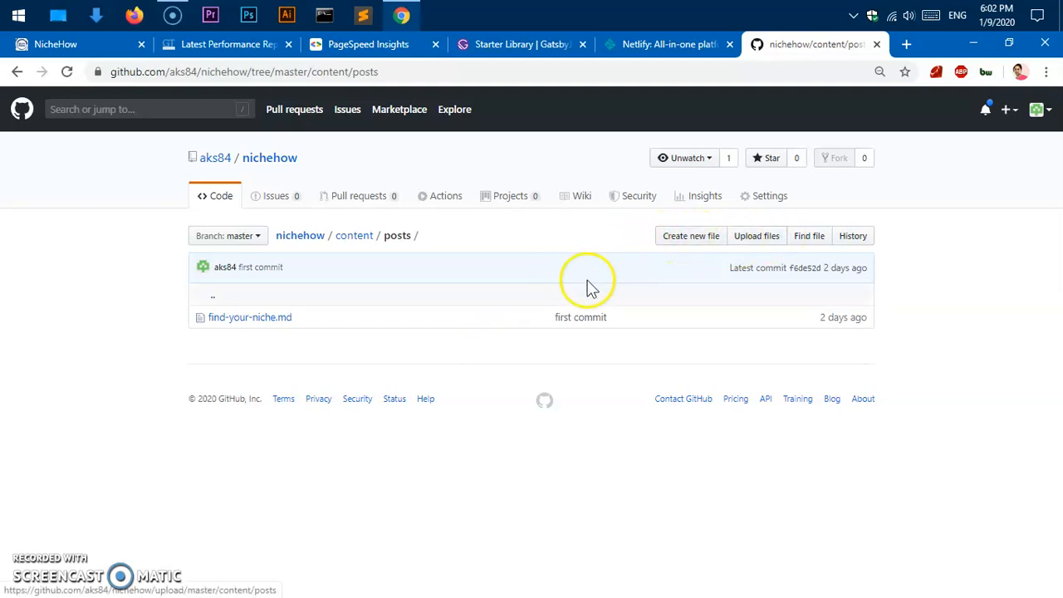
pyautogui.moveTo(711, 257)
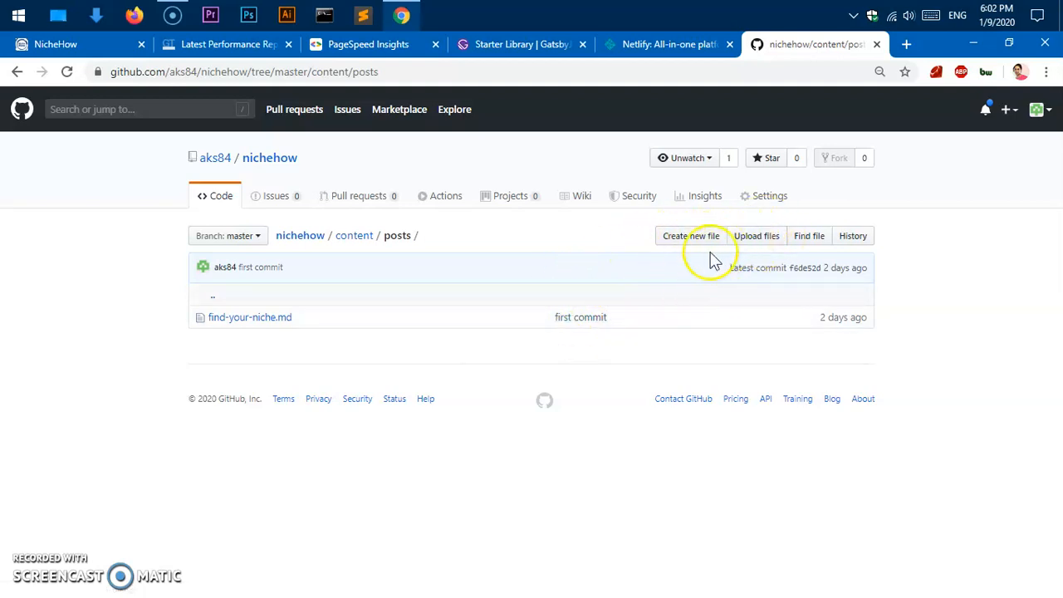
pyautogui.moveTo(332, 323)
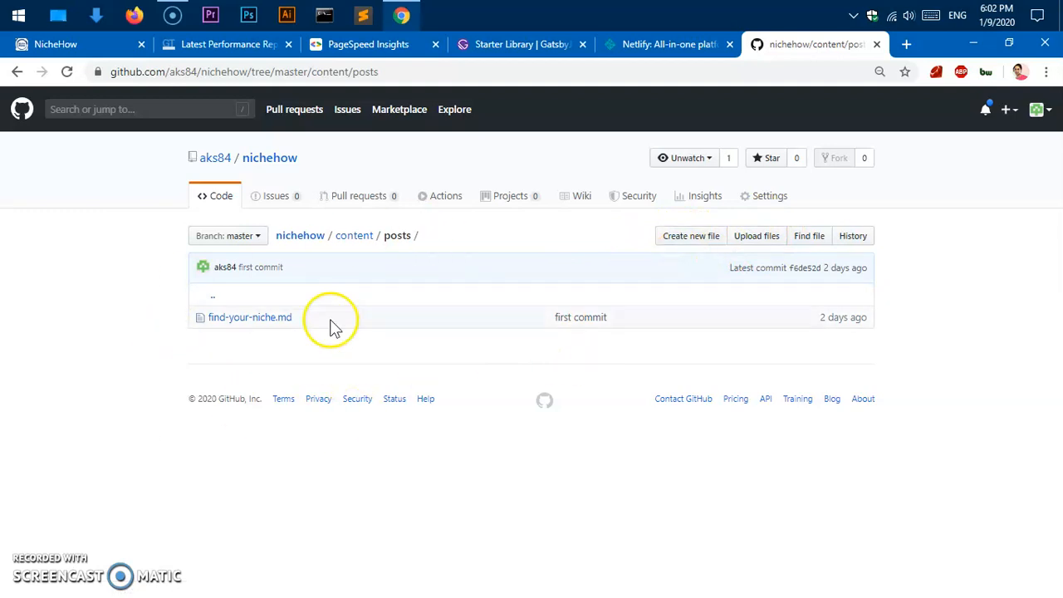
pyautogui.moveTo(442, 419)
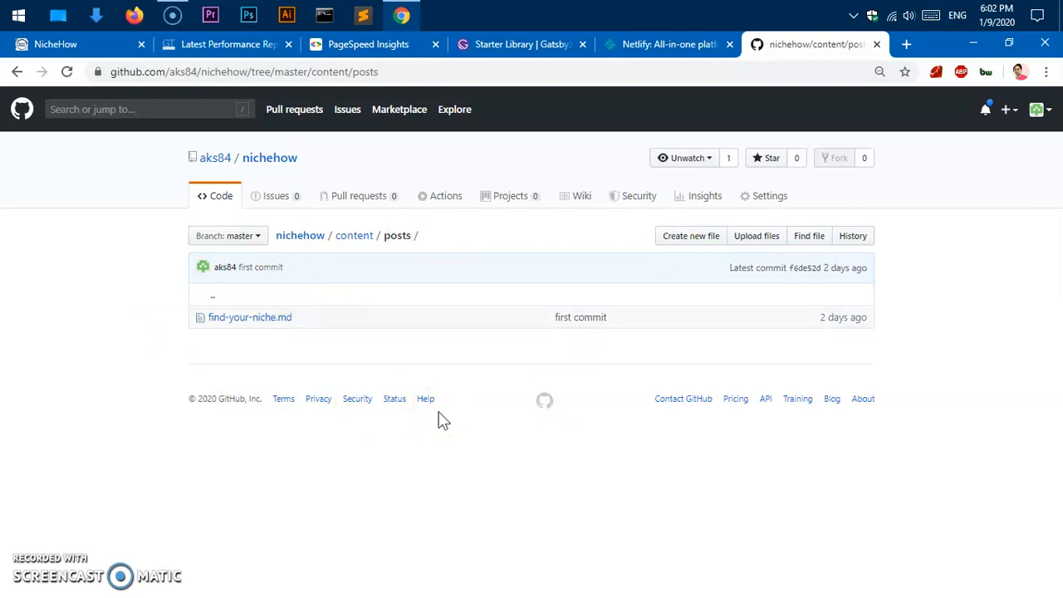
# Cycle through the Netlify, NicheHow and PageSpeed tabs, ending on the GTmetrix 97%/92% report
pyautogui.click(668, 43)
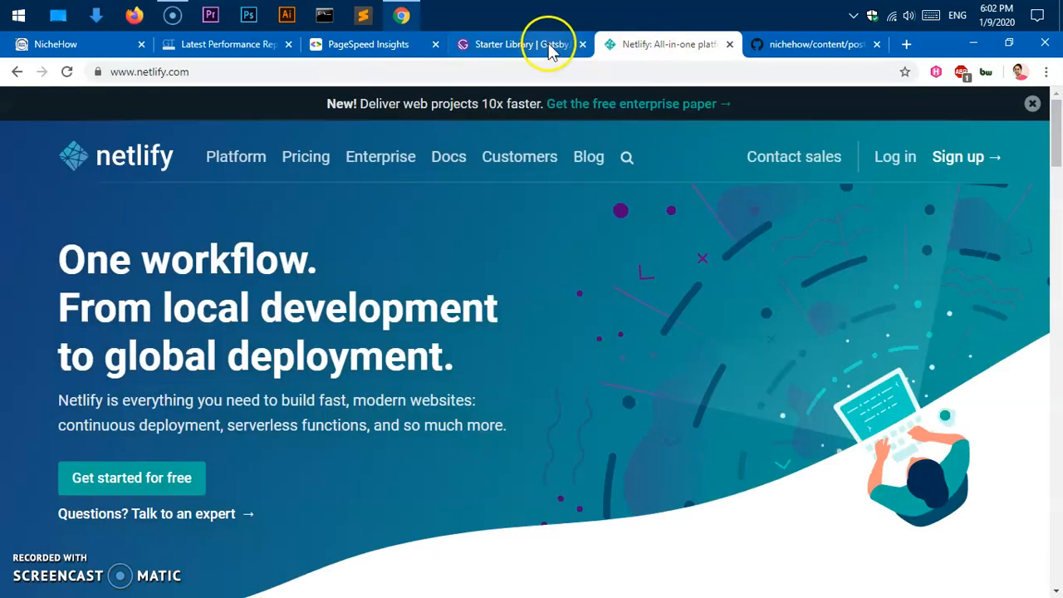
pyautogui.moveTo(282, 137)
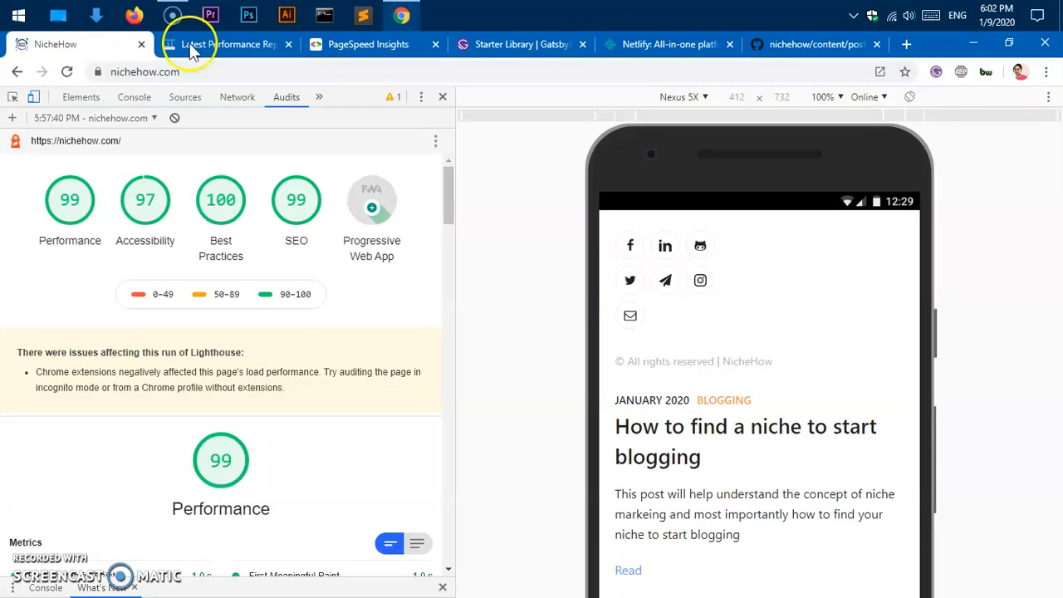
pyautogui.click(224, 43)
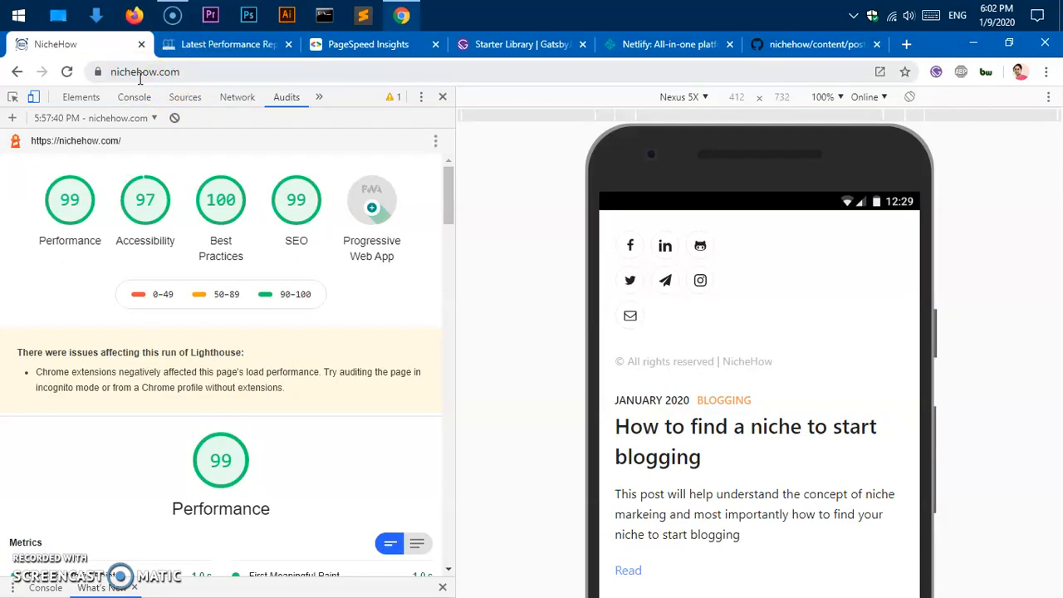
pyautogui.click(229, 43)
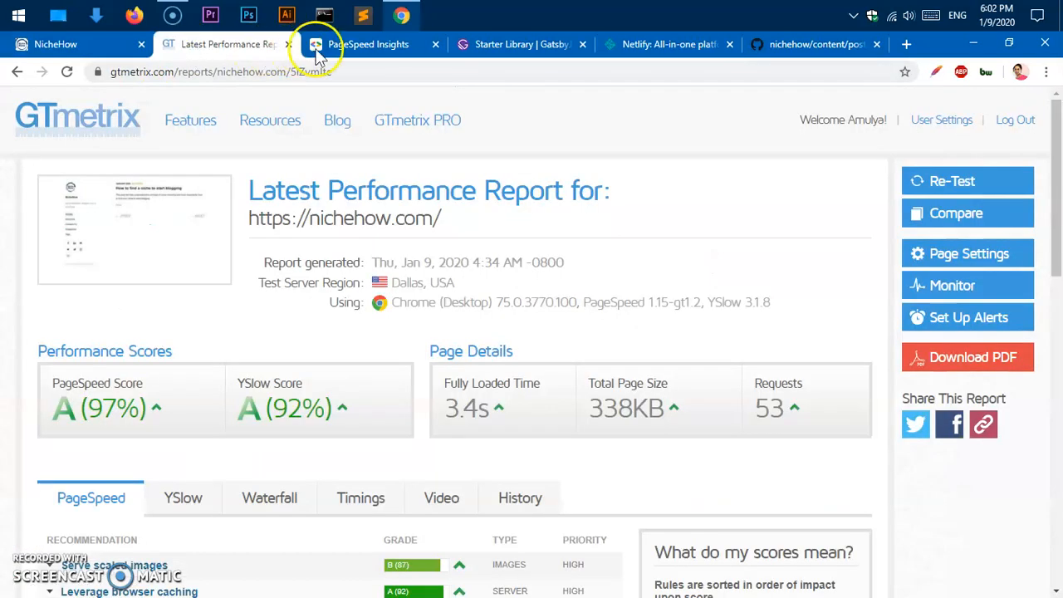
pyautogui.click(369, 43)
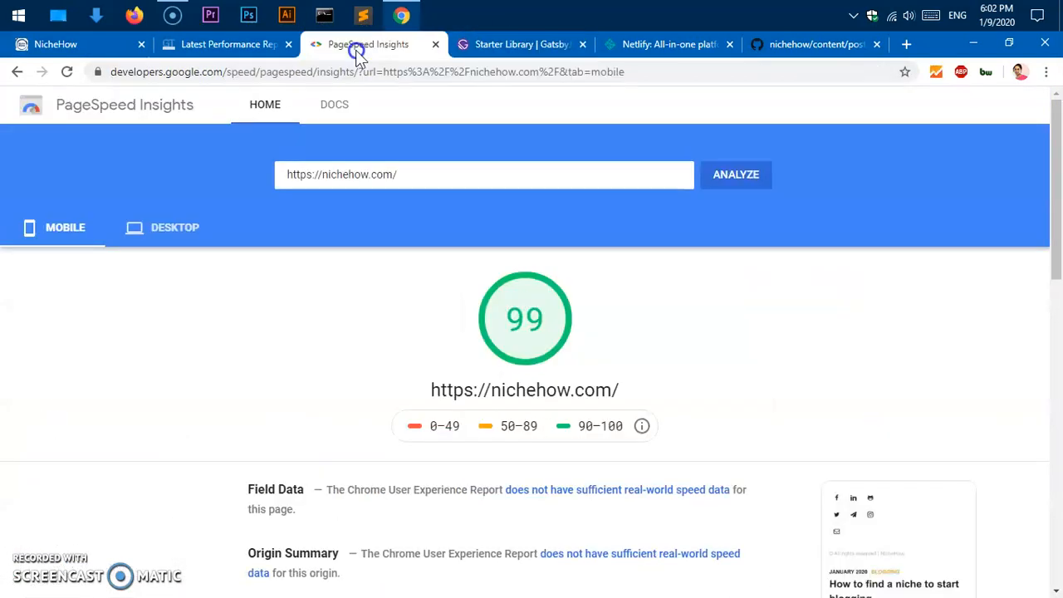
pyautogui.click(224, 43)
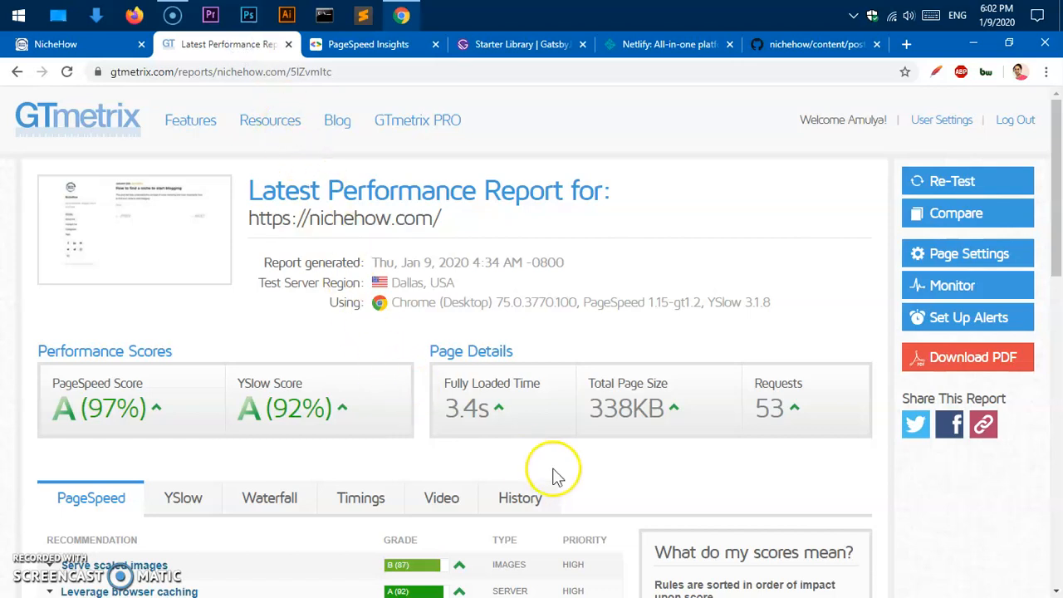
pyautogui.moveTo(569, 480)
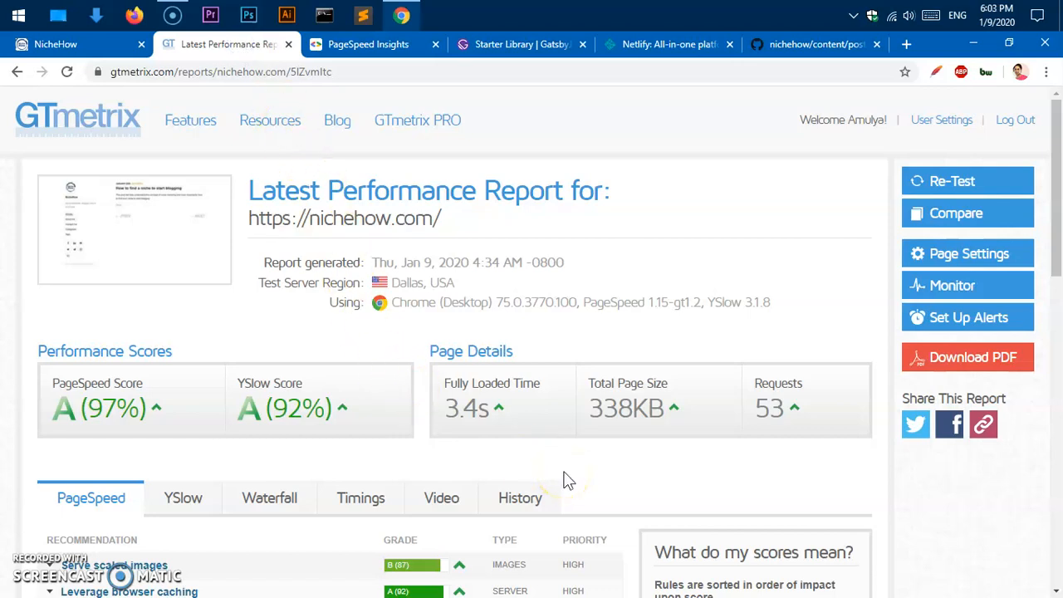